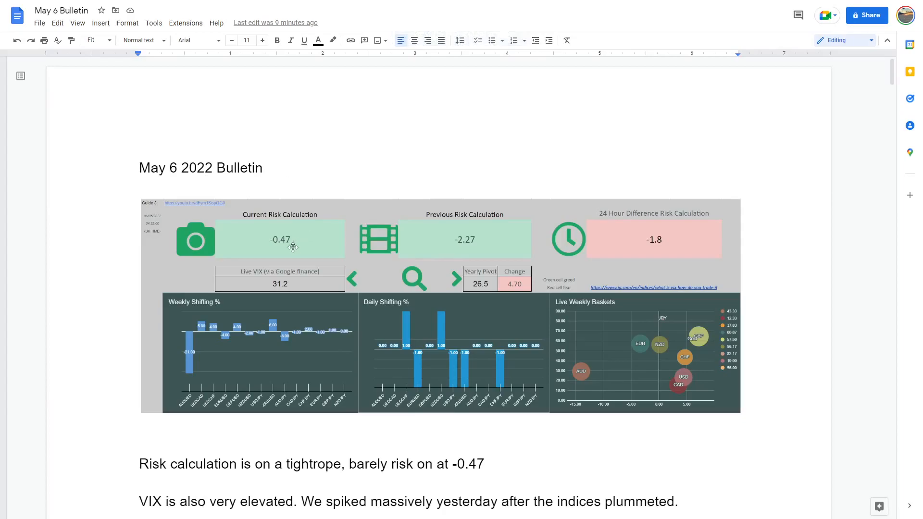
mouse_move(304, 204)
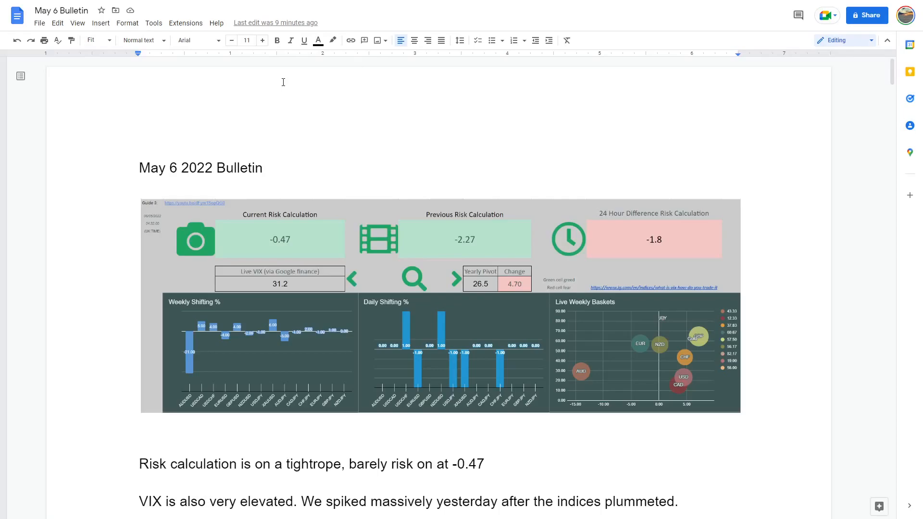
mouse_move(286, 81)
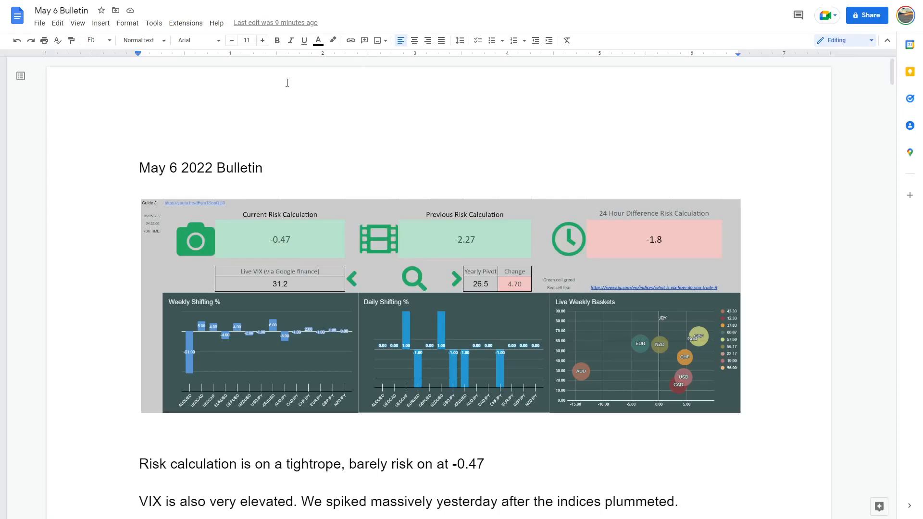
mouse_move(275, 105)
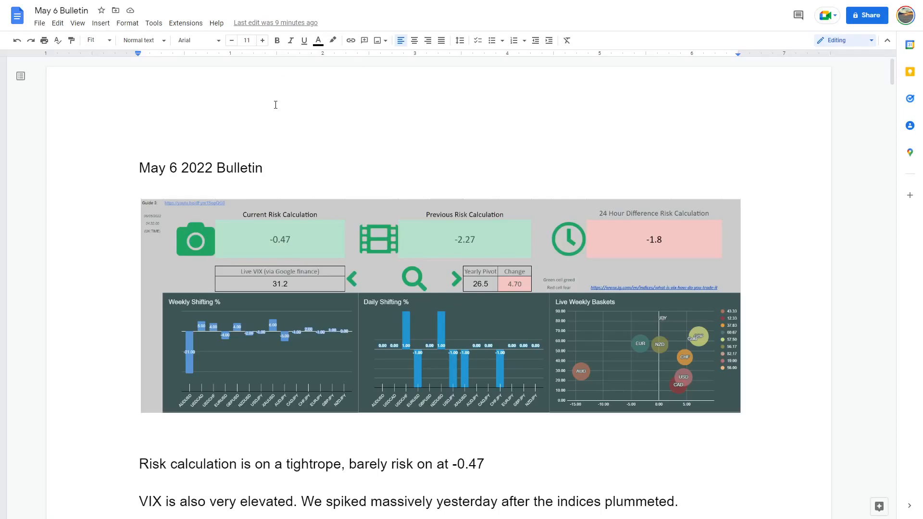
mouse_move(315, 184)
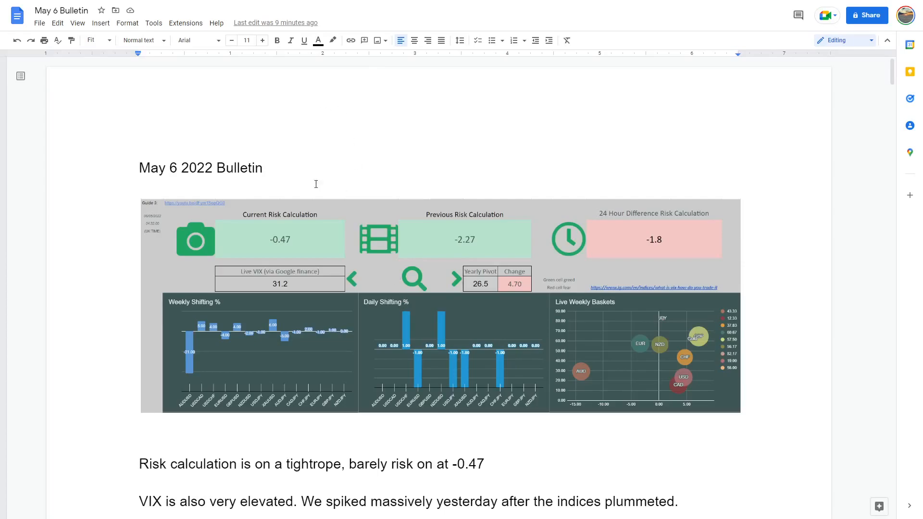
mouse_move(354, 218)
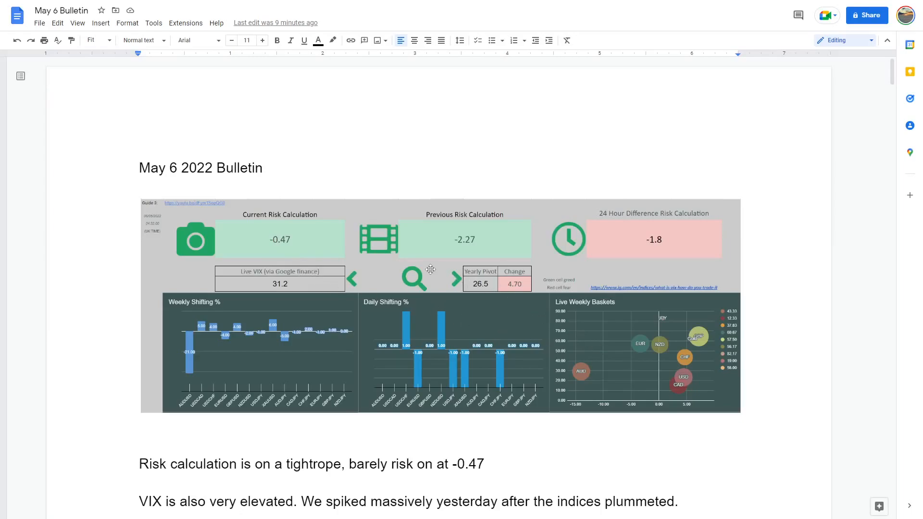
mouse_move(354, 252)
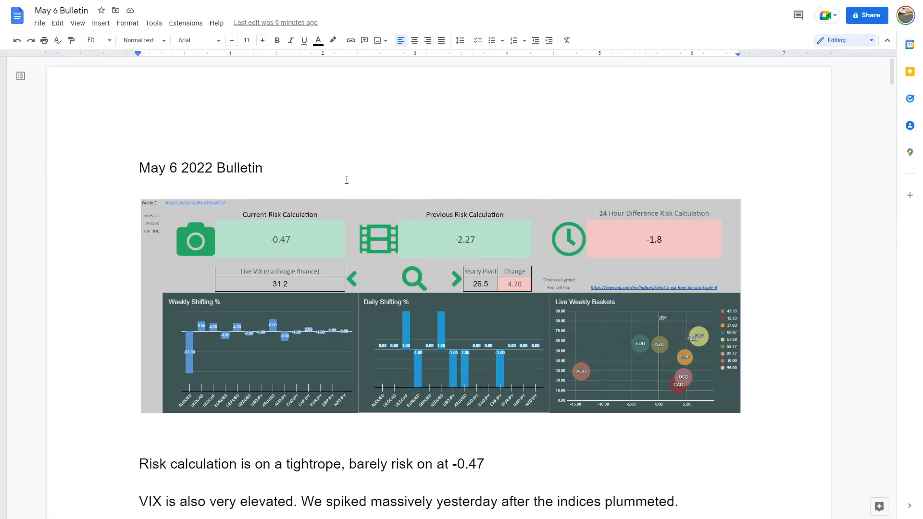
mouse_move(379, 324)
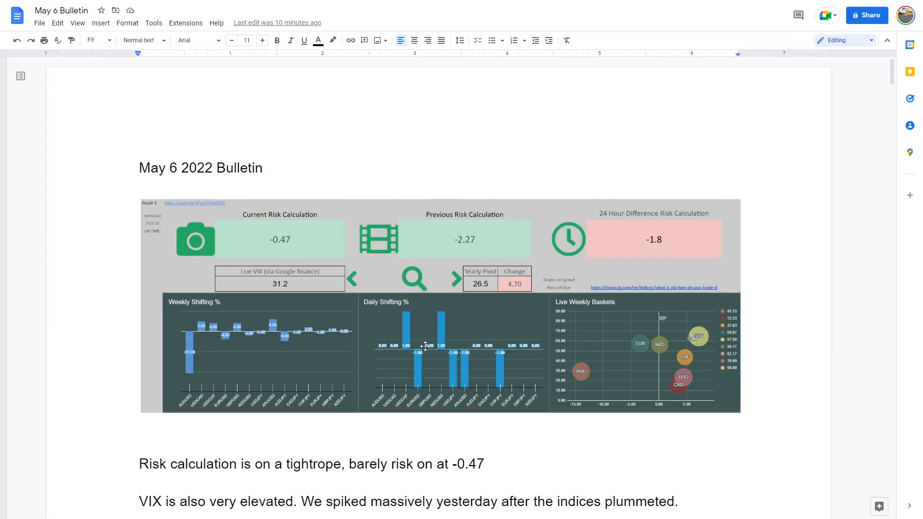
mouse_move(465, 364)
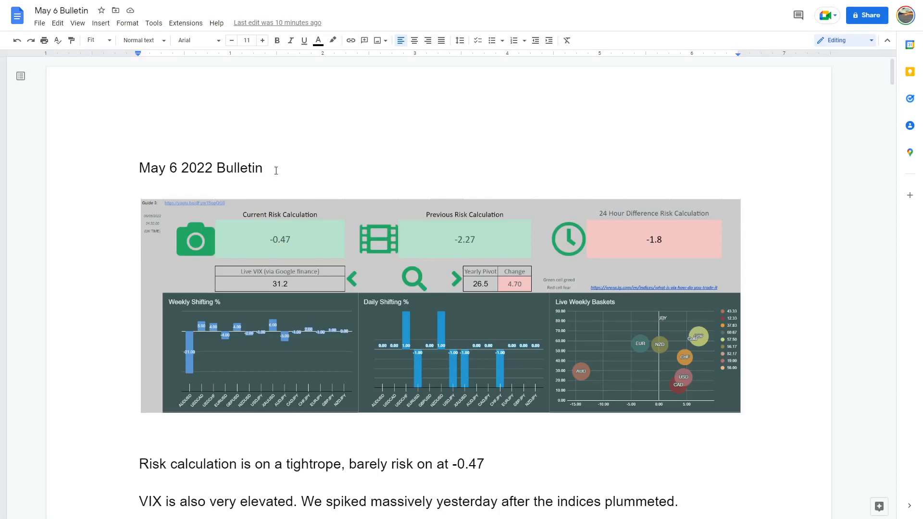
mouse_move(347, 98)
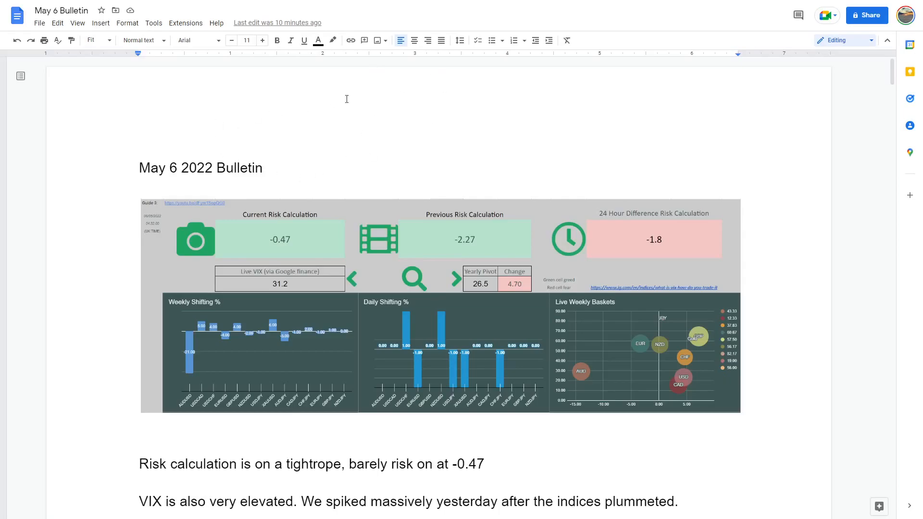
mouse_move(419, 118)
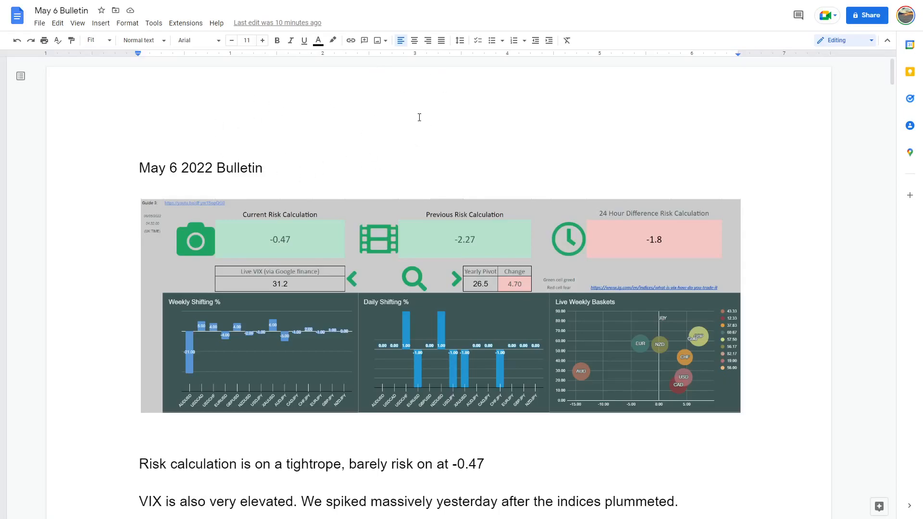
mouse_move(593, 489)
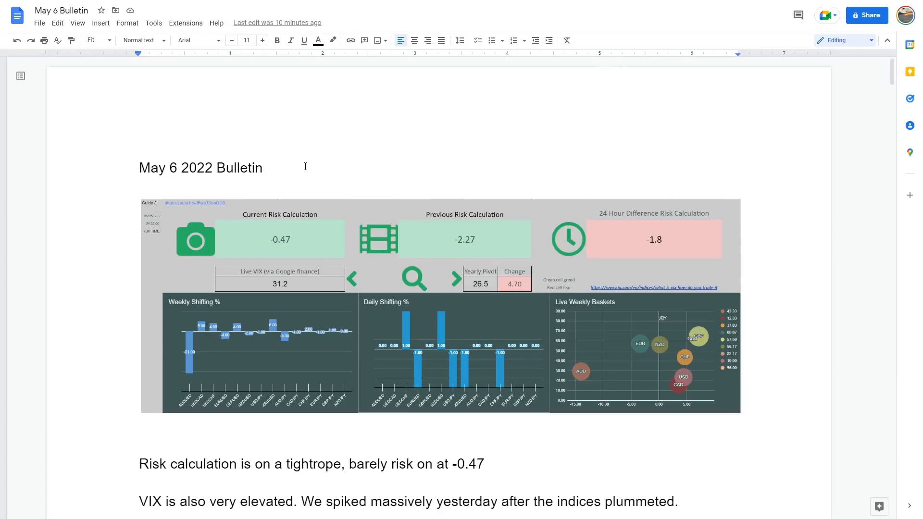
mouse_move(347, 163)
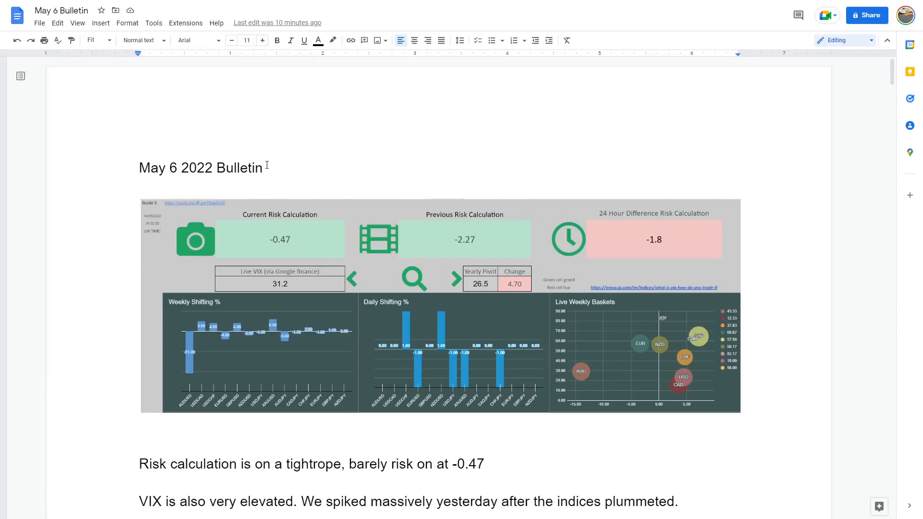
mouse_move(312, 250)
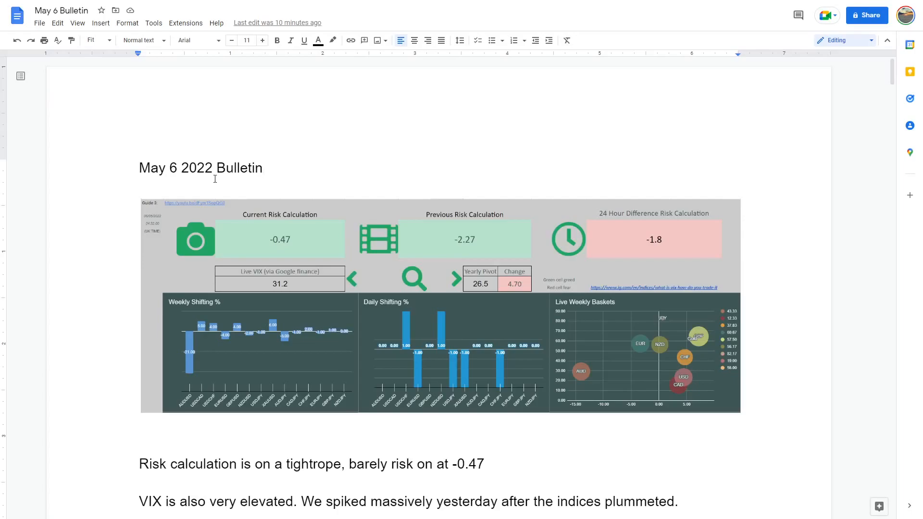
scroll(down, 3)
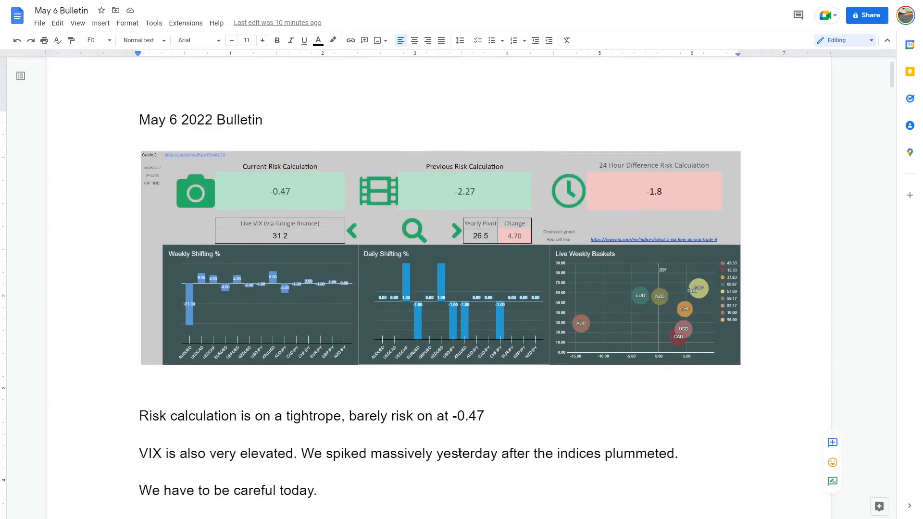
mouse_move(301, 281)
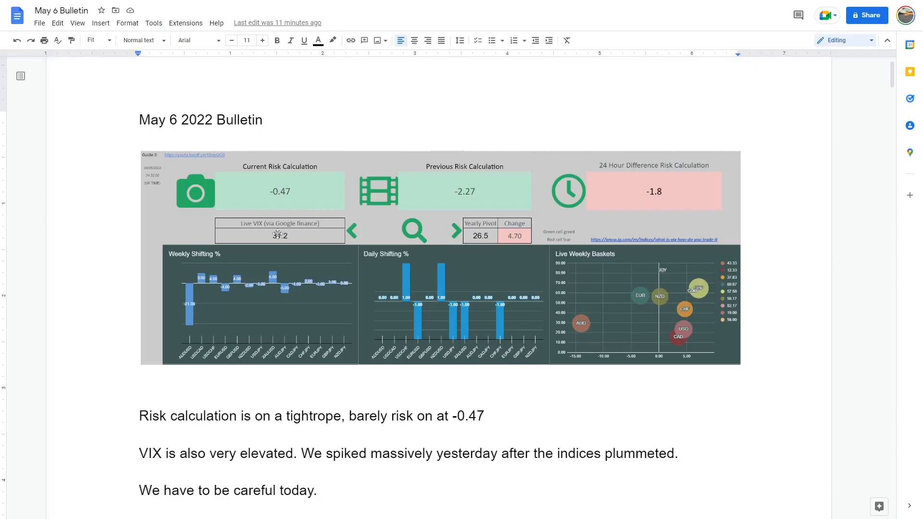
mouse_move(276, 232)
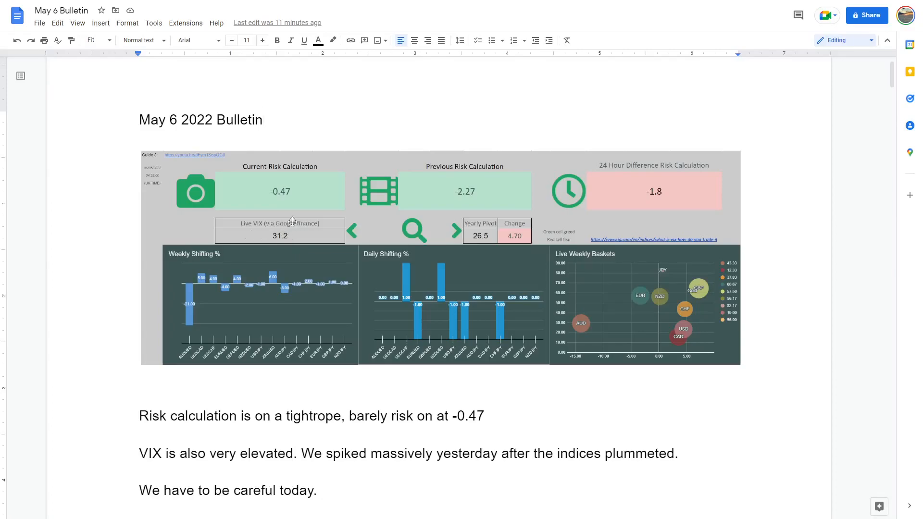
mouse_move(352, 244)
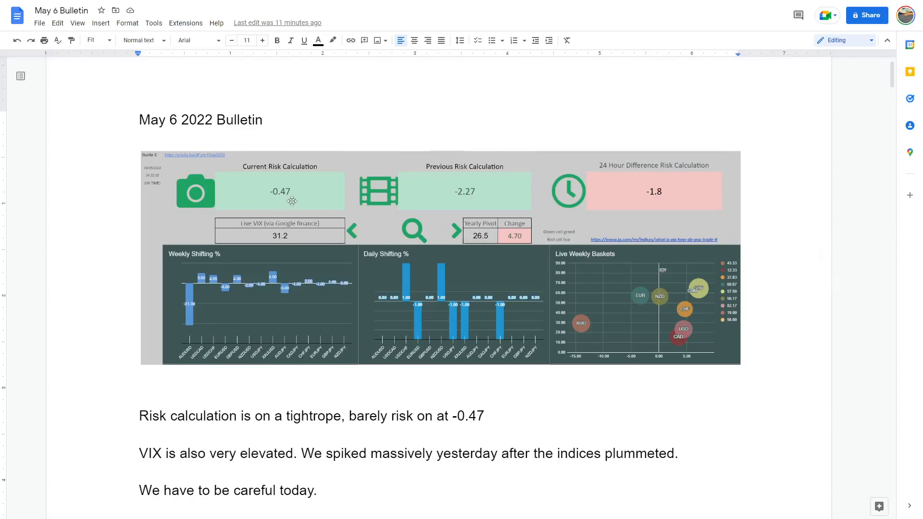
mouse_move(229, 211)
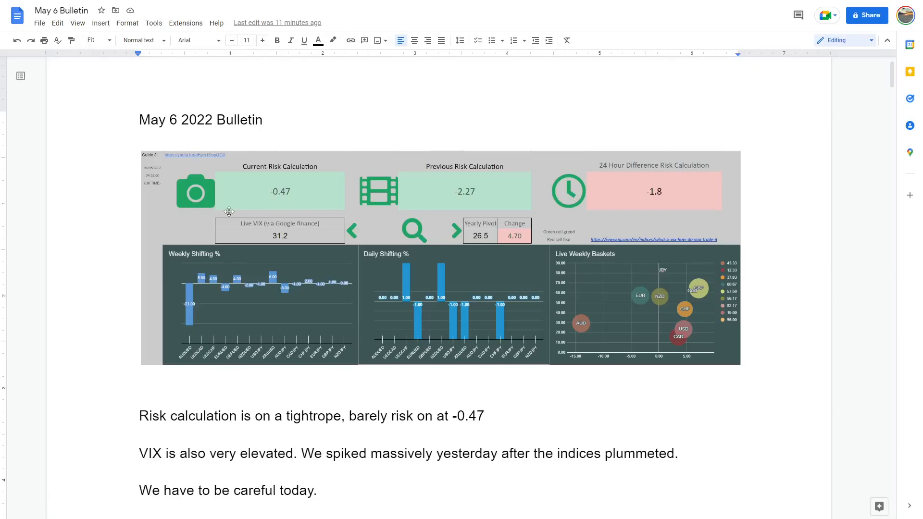
scroll(down, 3)
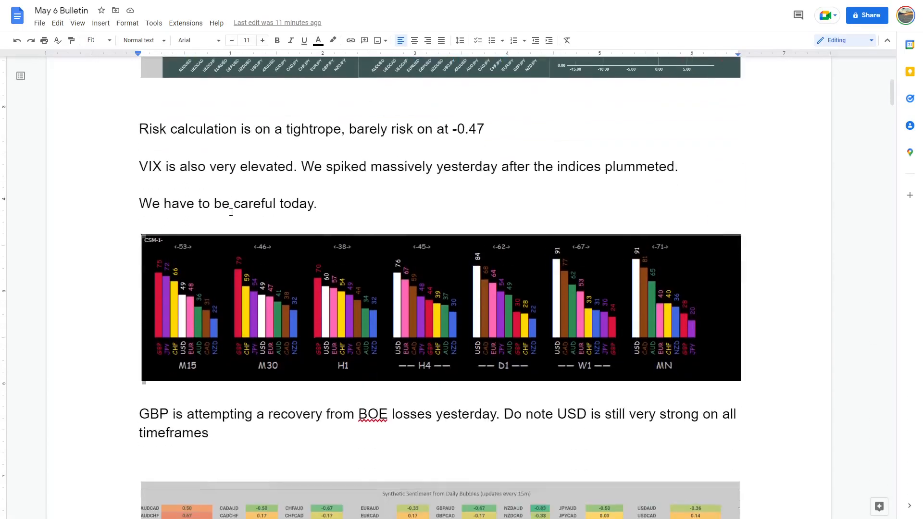
scroll(down, 3)
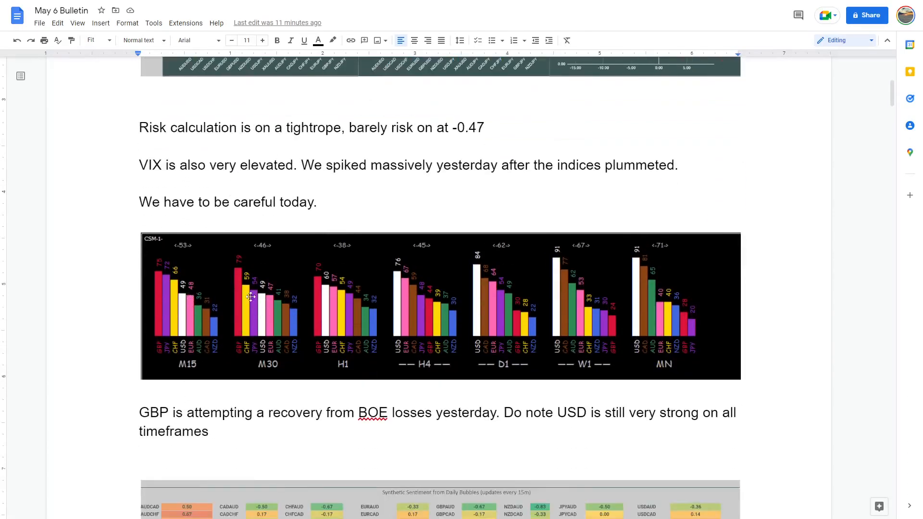
mouse_move(495, 301)
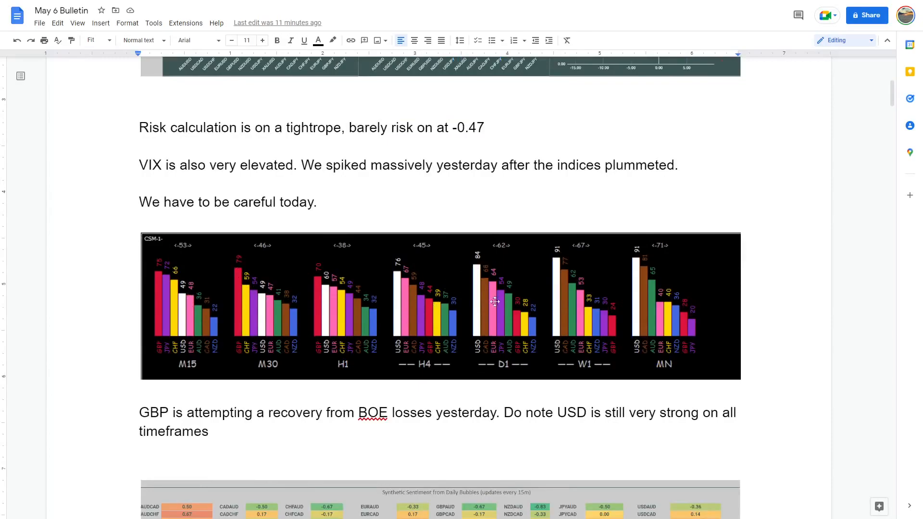
mouse_move(531, 303)
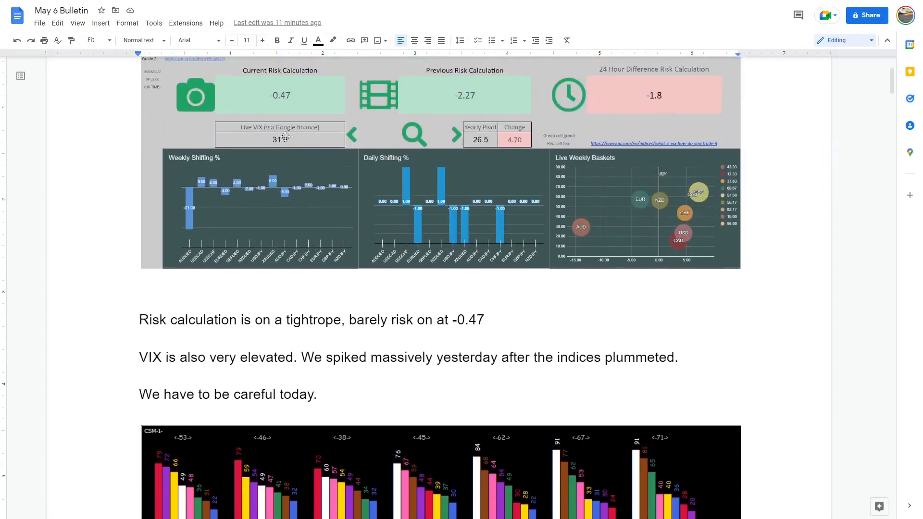
scroll(down, 3)
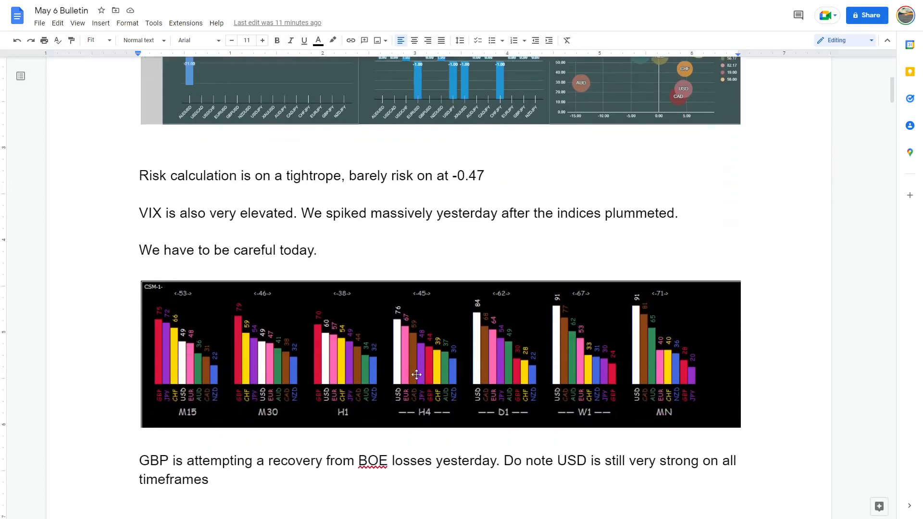
mouse_move(393, 336)
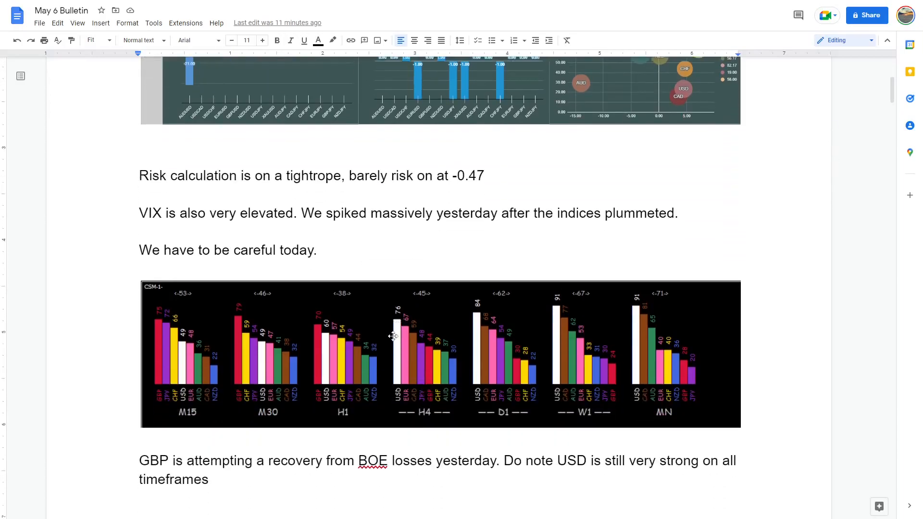
scroll(down, 3)
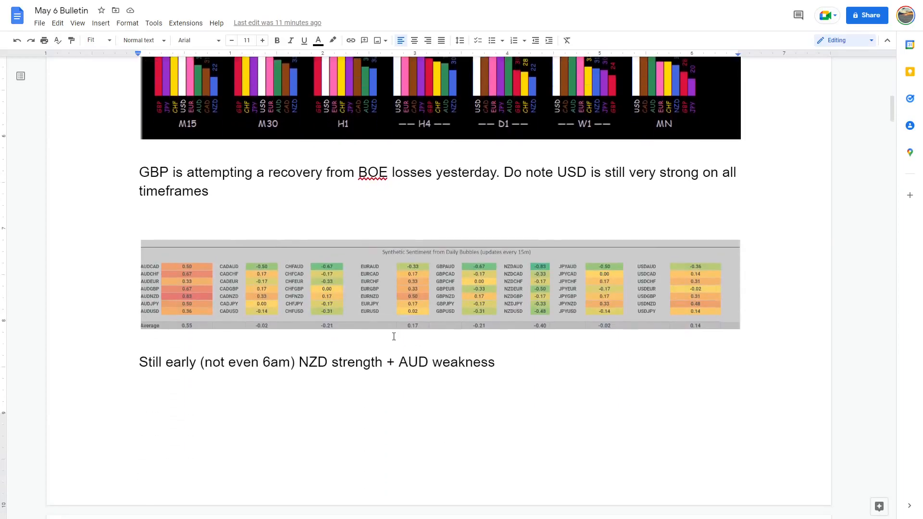
mouse_move(266, 379)
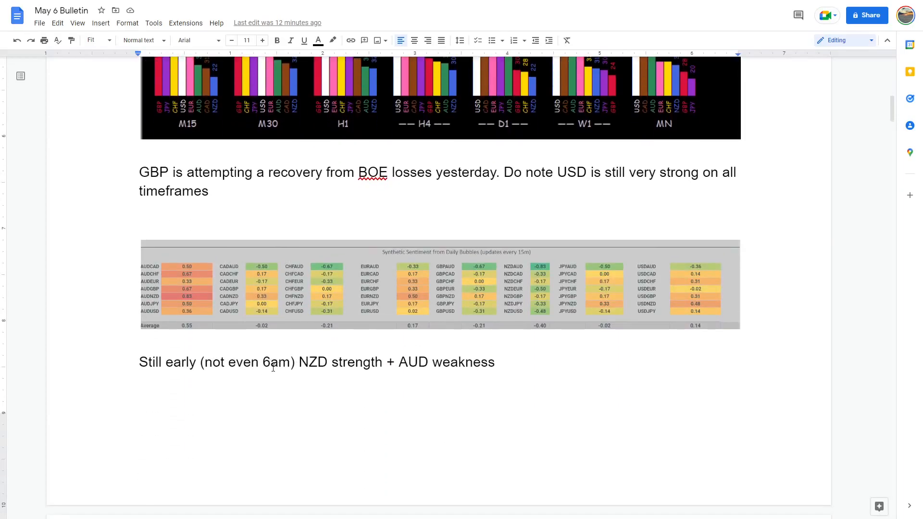
mouse_move(180, 323)
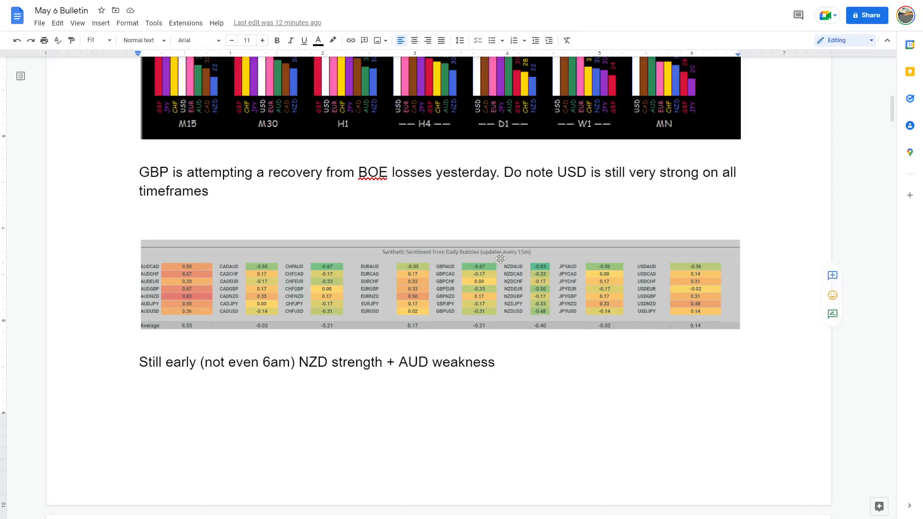
scroll(down, 3)
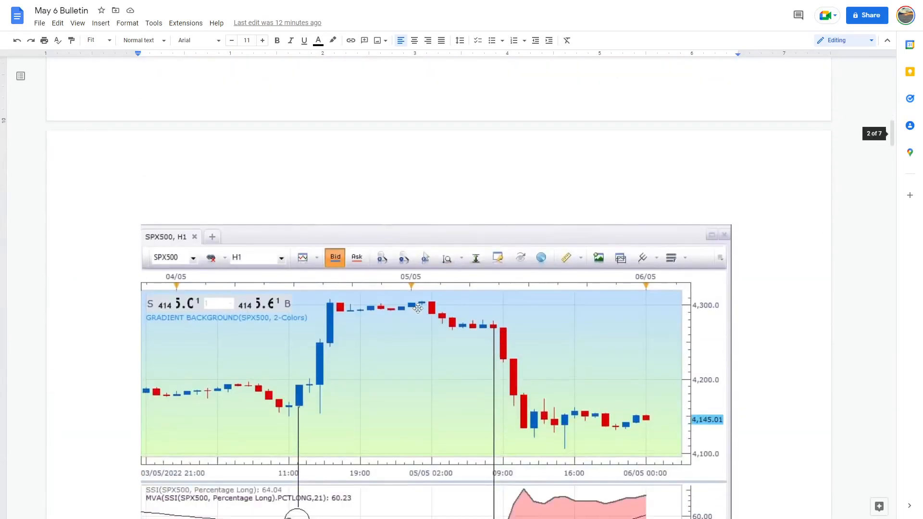
scroll(down, 3)
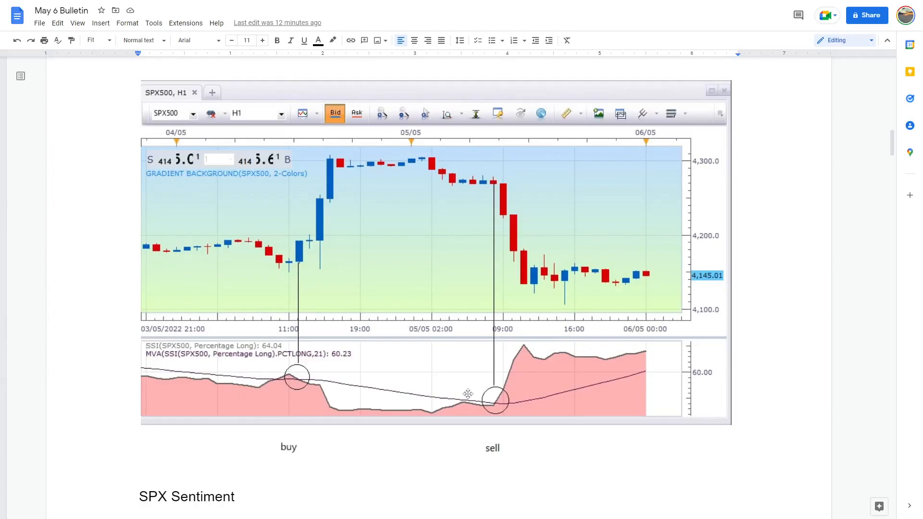
mouse_move(566, 299)
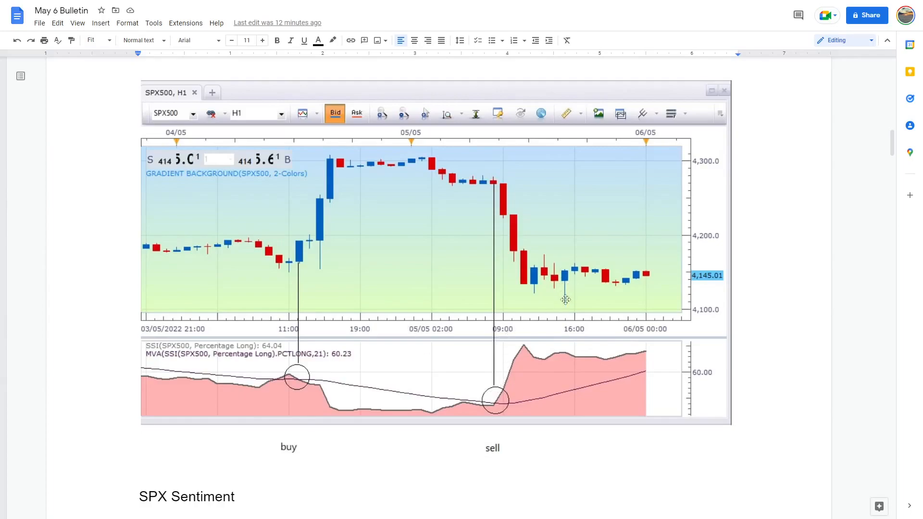
mouse_move(571, 280)
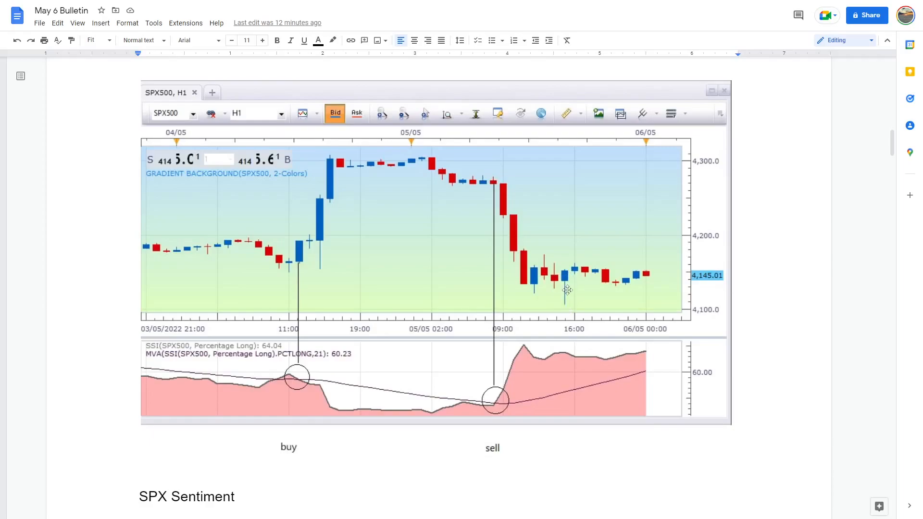
mouse_move(568, 302)
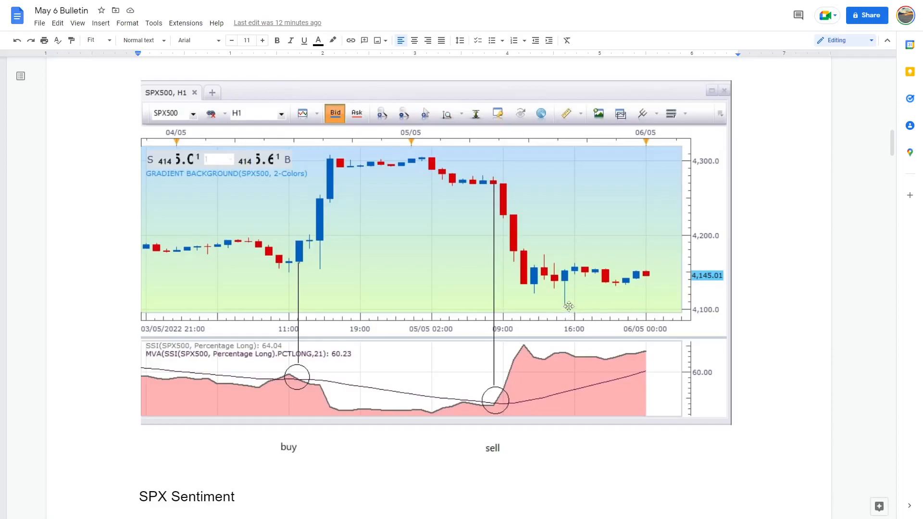
mouse_move(551, 347)
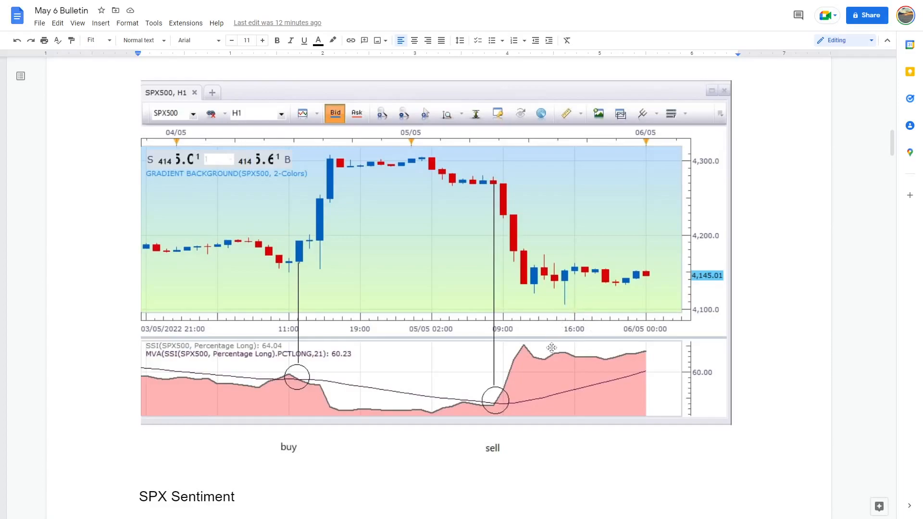
mouse_move(565, 352)
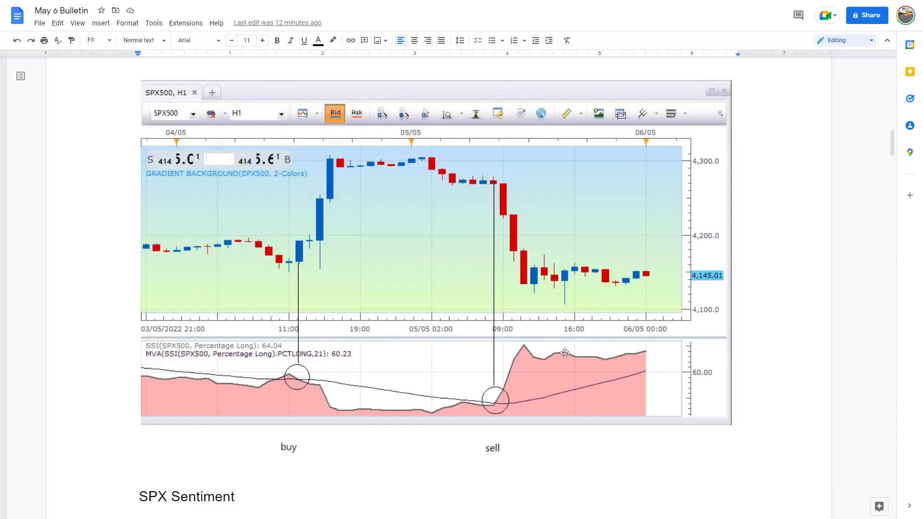
mouse_move(562, 351)
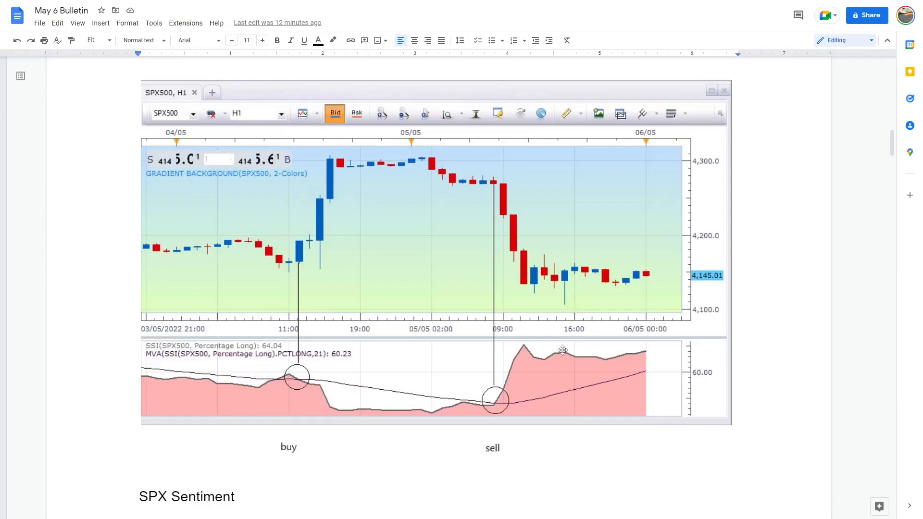
mouse_move(572, 357)
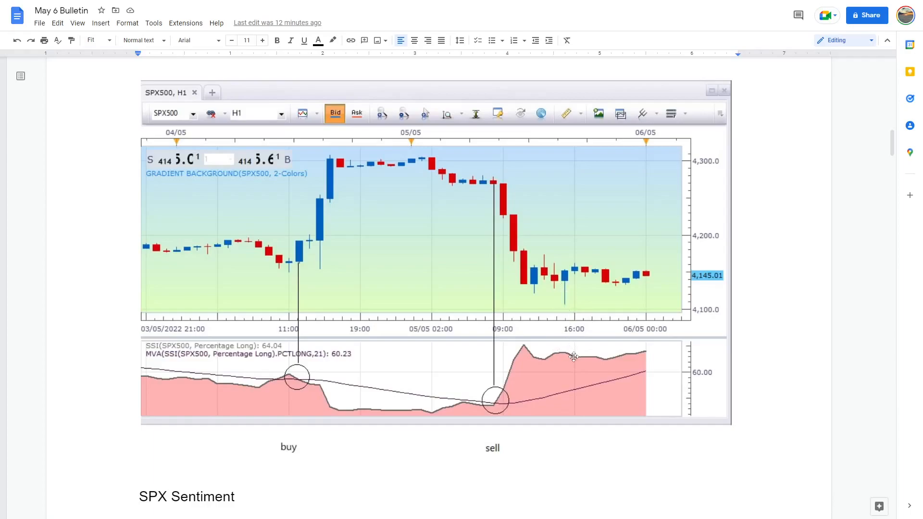
mouse_move(610, 360)
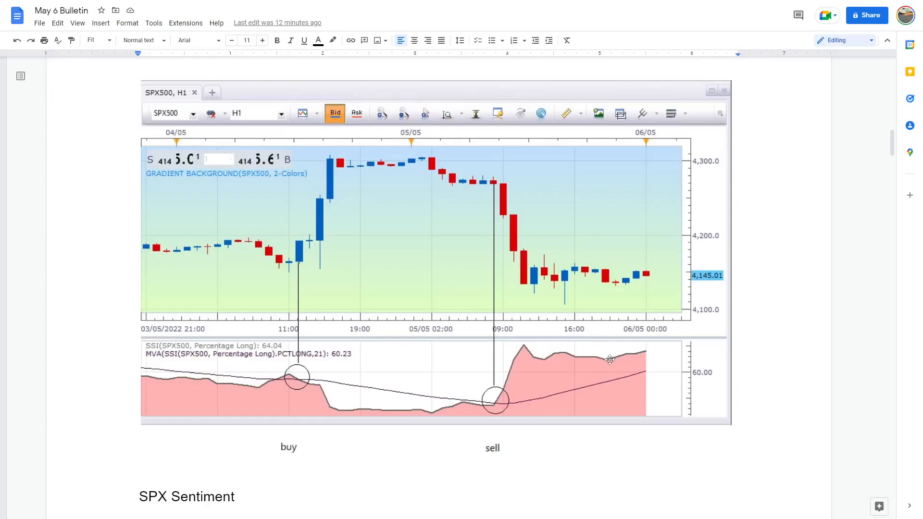
mouse_move(564, 278)
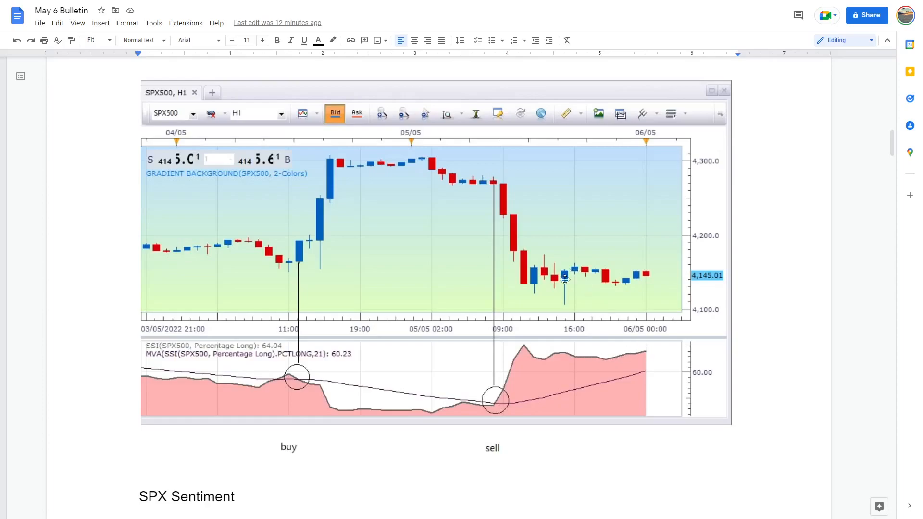
mouse_move(554, 285)
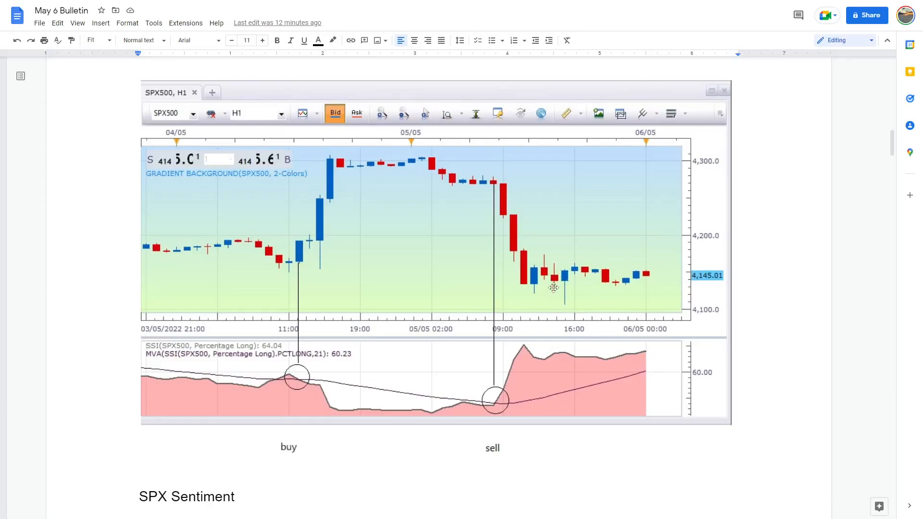
mouse_move(553, 292)
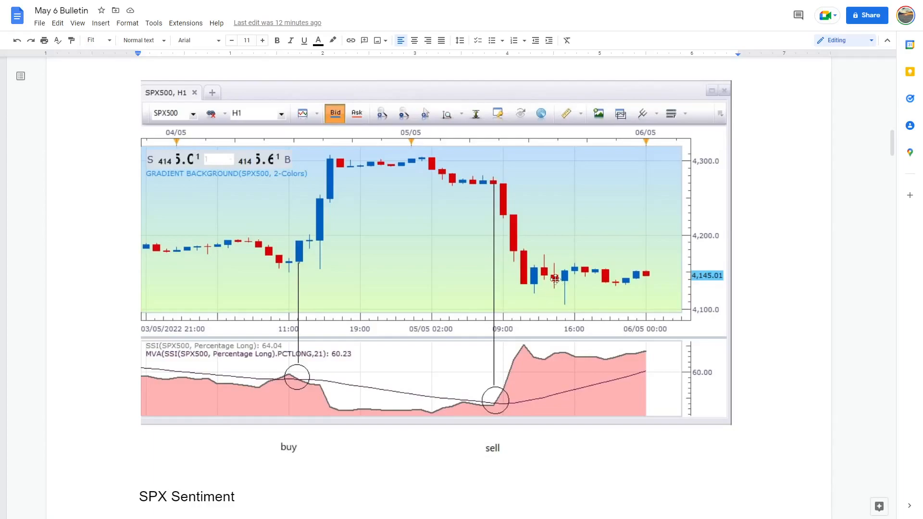
mouse_move(564, 294)
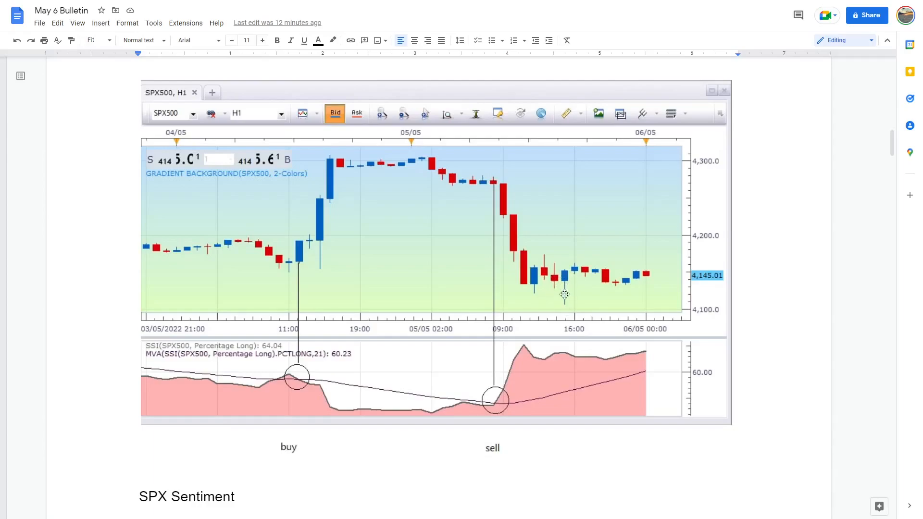
mouse_move(298, 295)
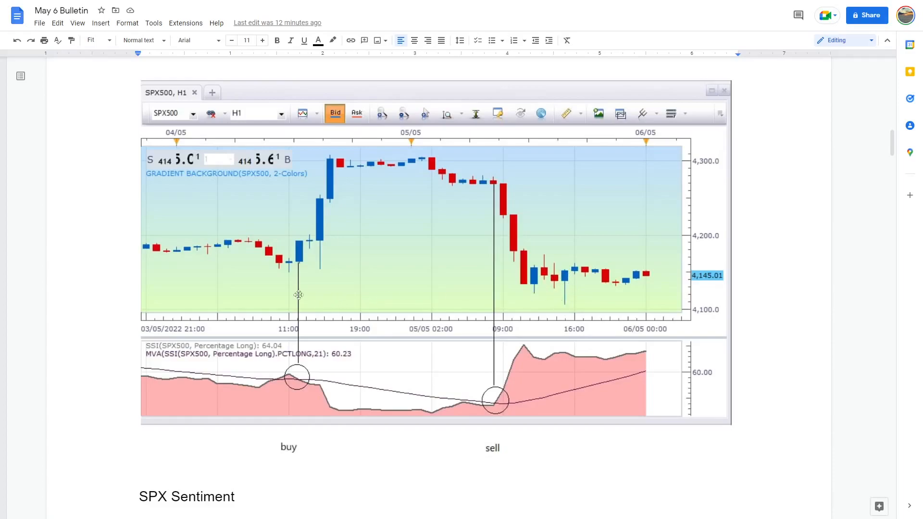
mouse_move(563, 352)
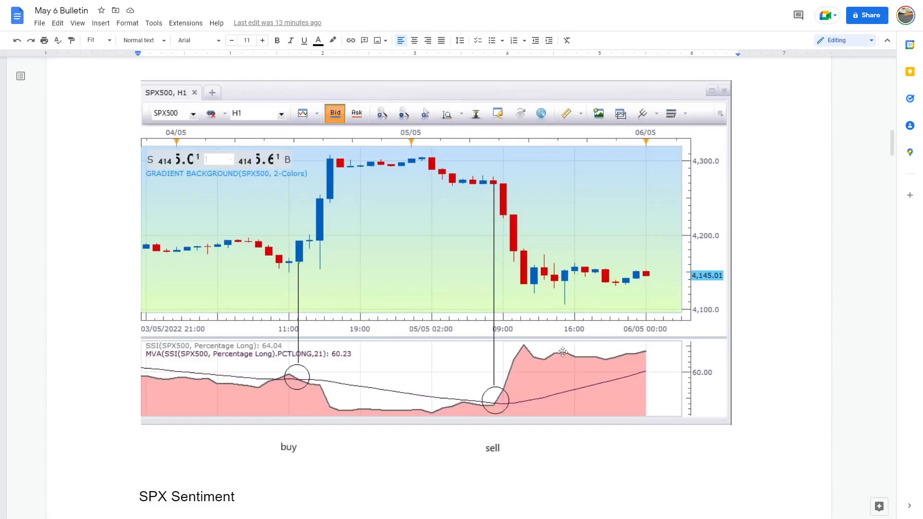
mouse_move(596, 357)
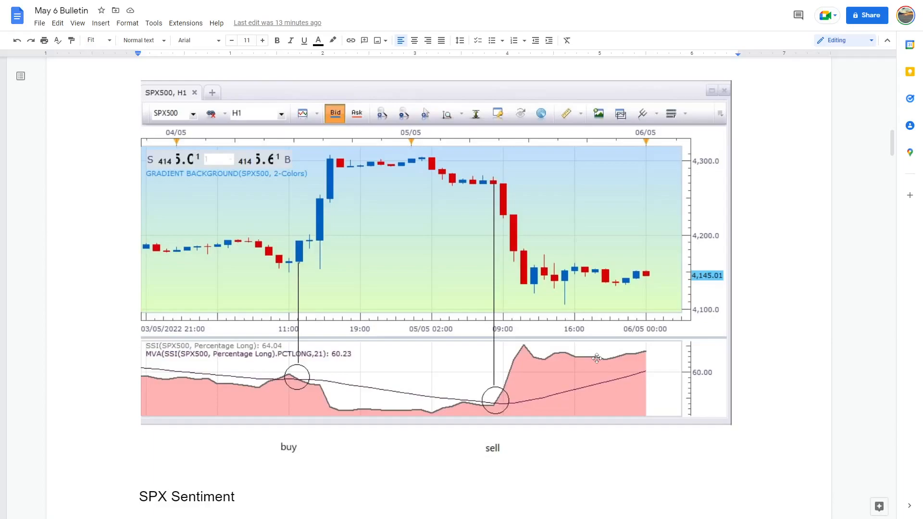
mouse_move(233, 165)
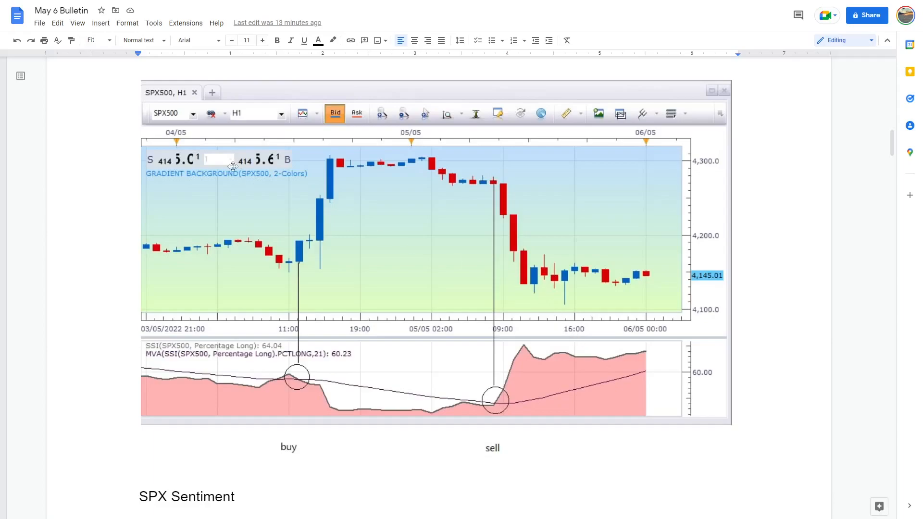
mouse_move(155, 92)
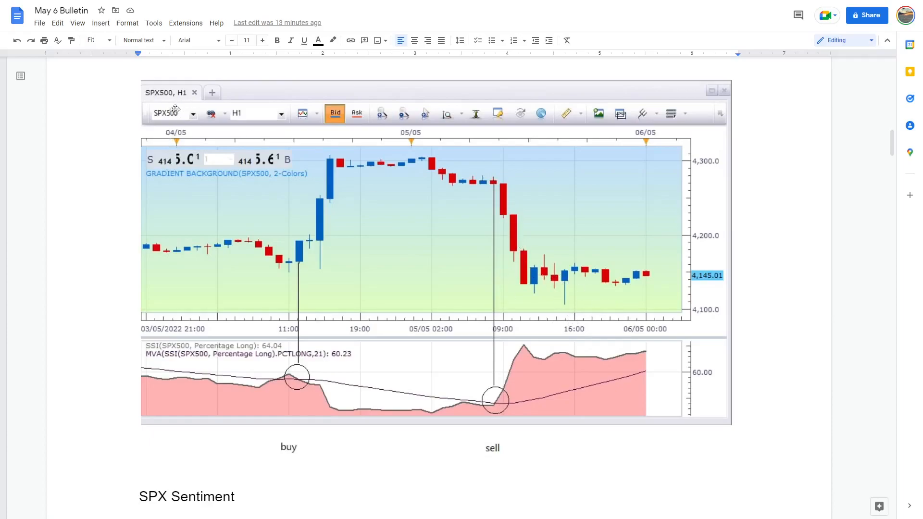
mouse_move(680, 402)
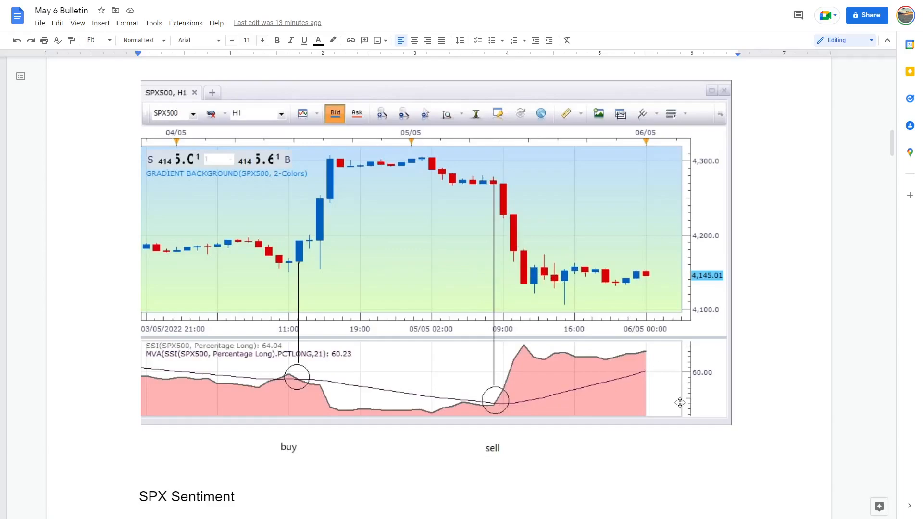
mouse_move(580, 332)
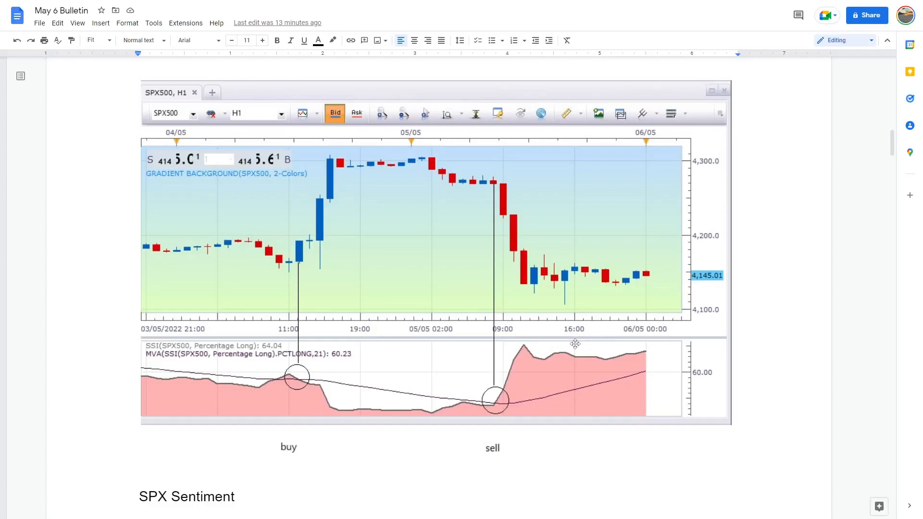
mouse_move(578, 336)
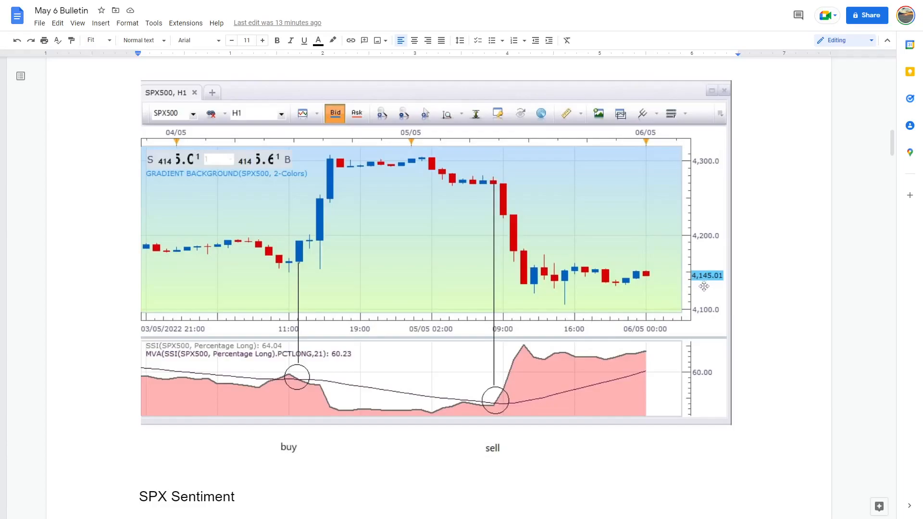
scroll(down, 3)
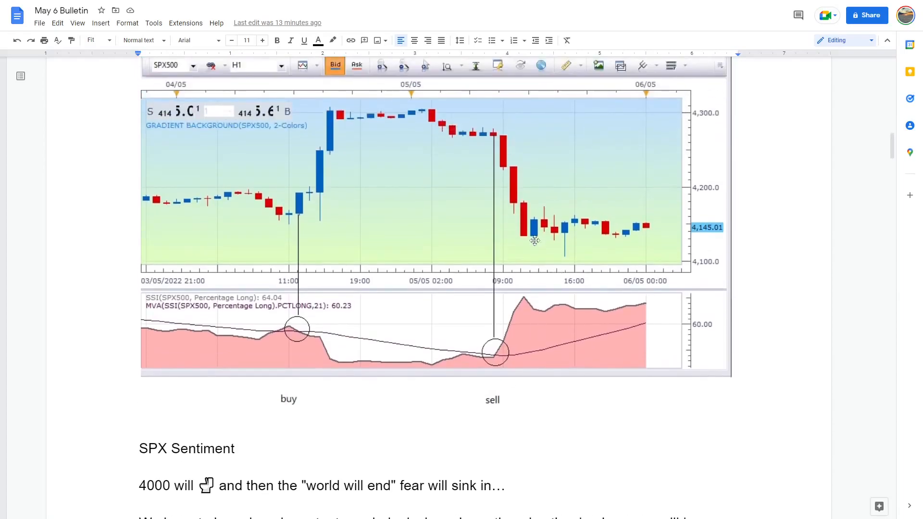
mouse_move(514, 199)
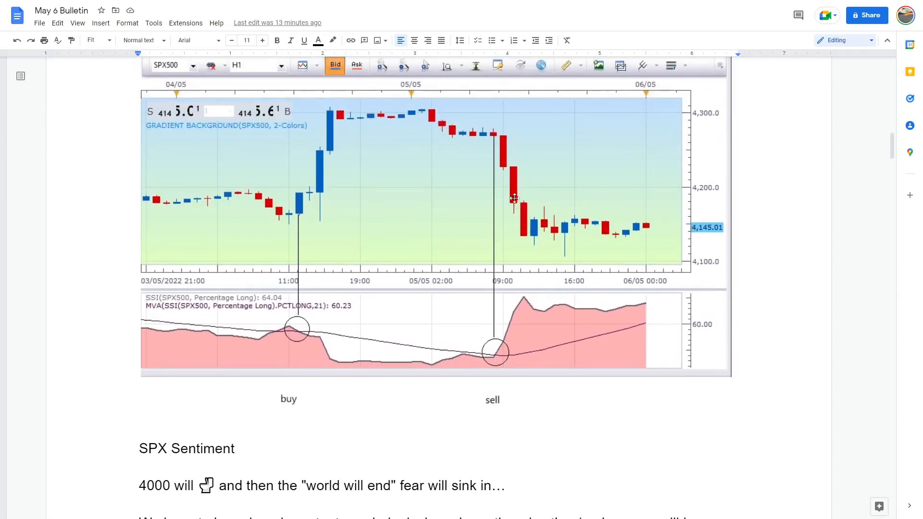
mouse_move(535, 212)
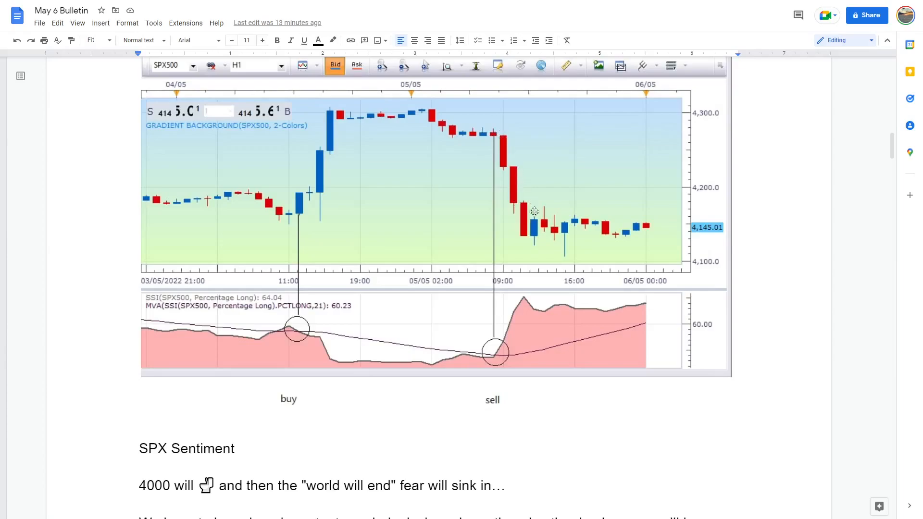
mouse_move(576, 263)
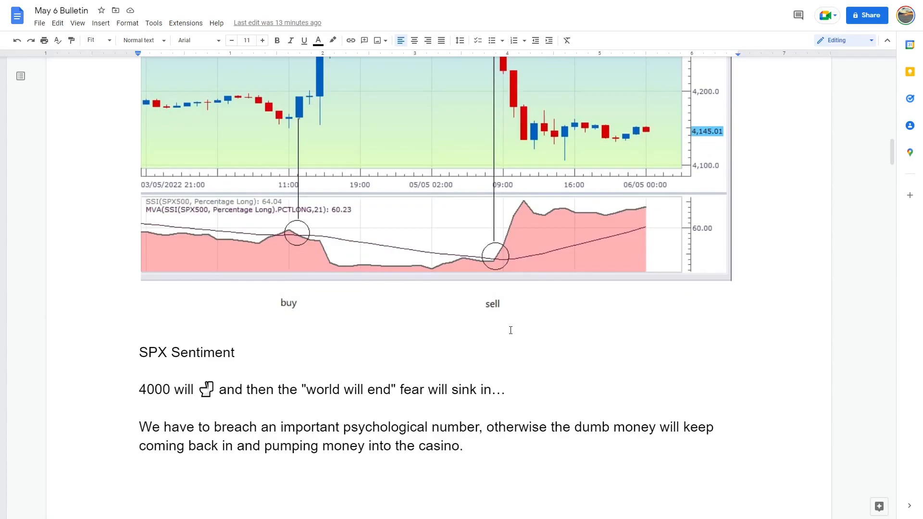
scroll(down, 3)
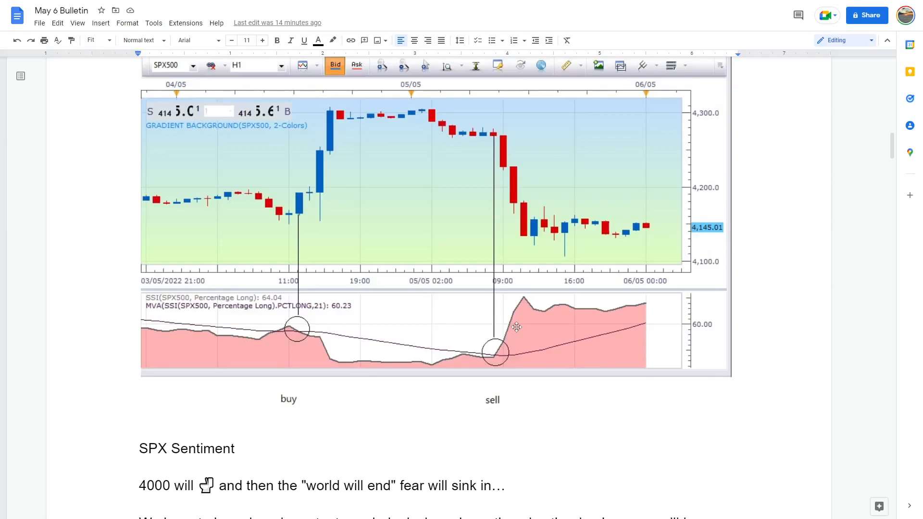
scroll(down, 3)
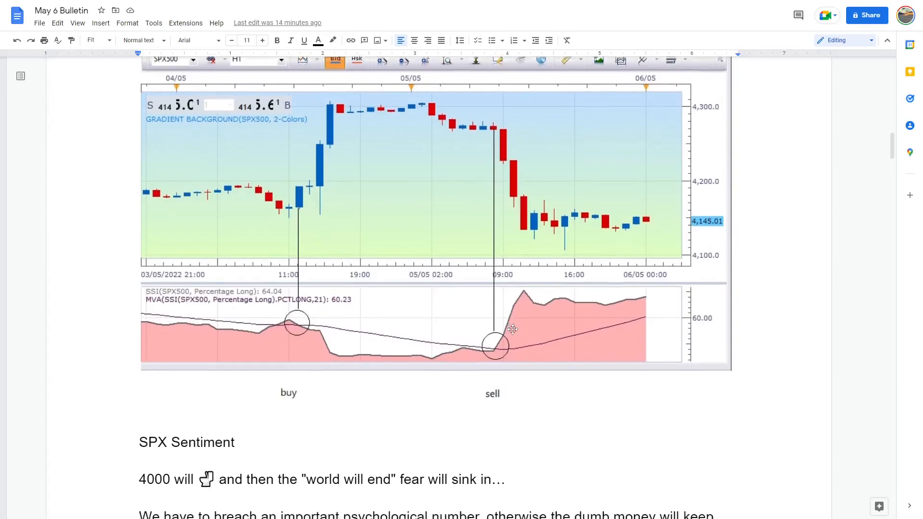
scroll(down, 3)
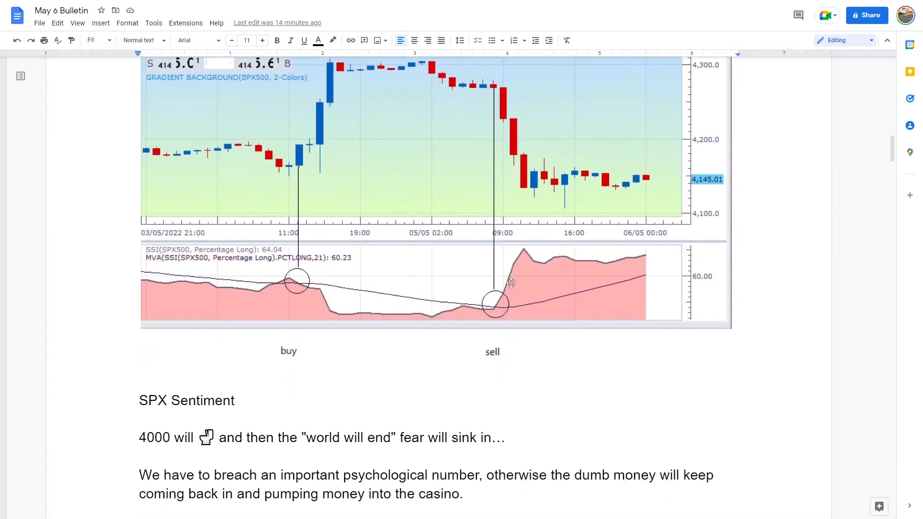
scroll(down, 3)
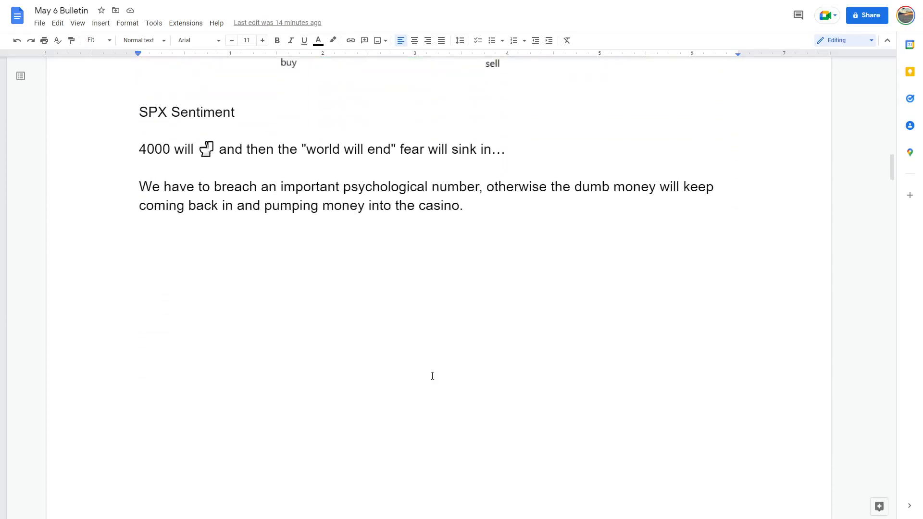
scroll(down, 3)
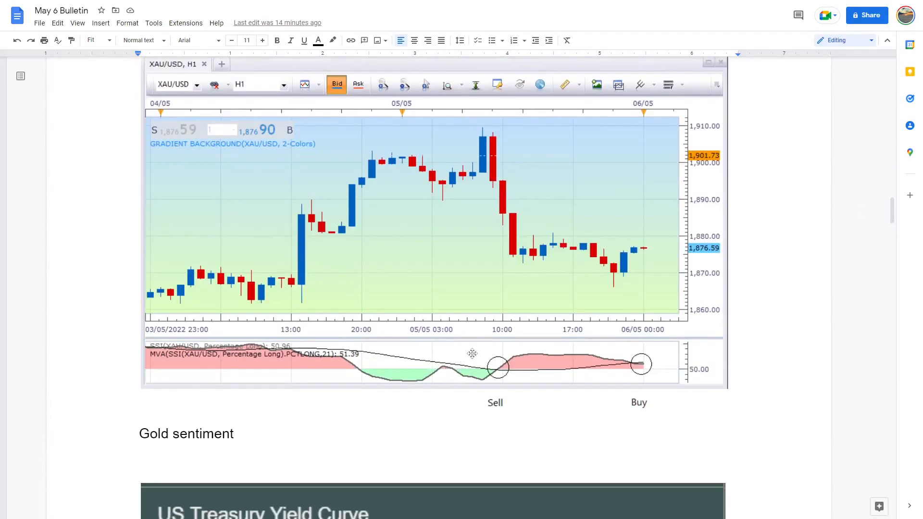
mouse_move(376, 215)
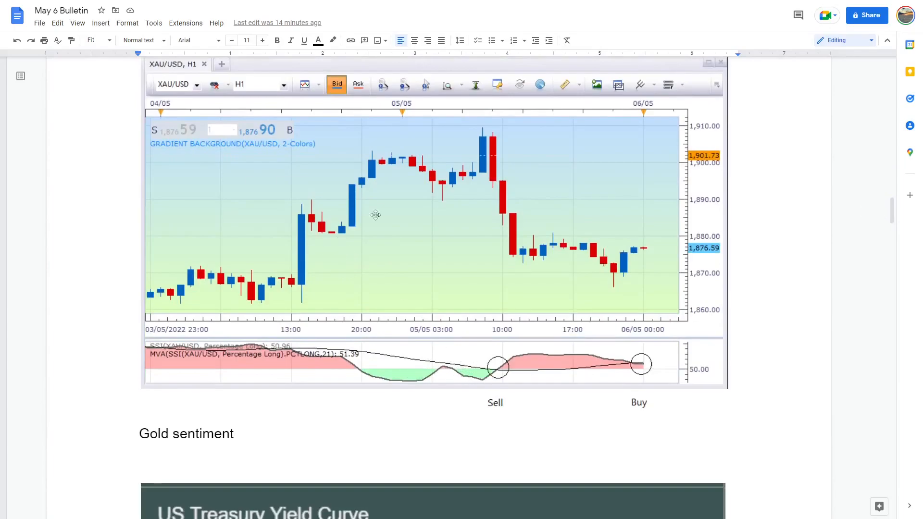
mouse_move(446, 145)
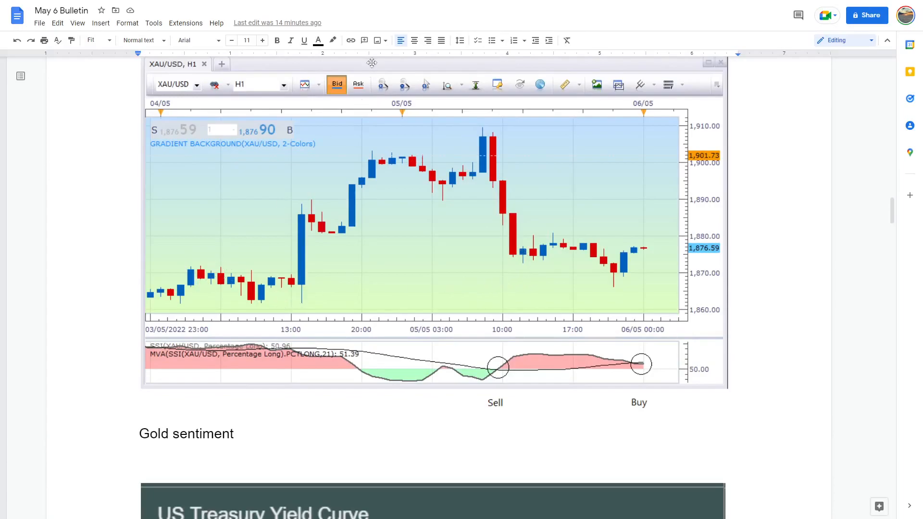
mouse_move(518, 309)
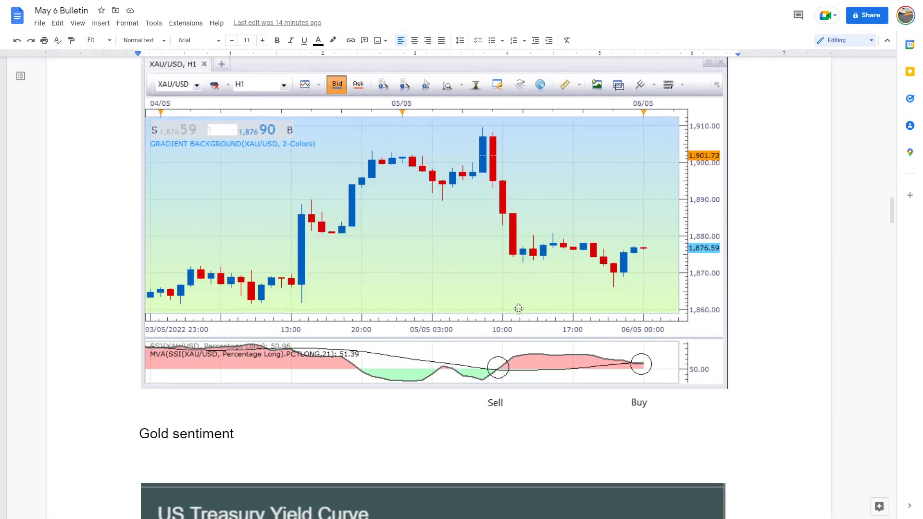
mouse_move(609, 365)
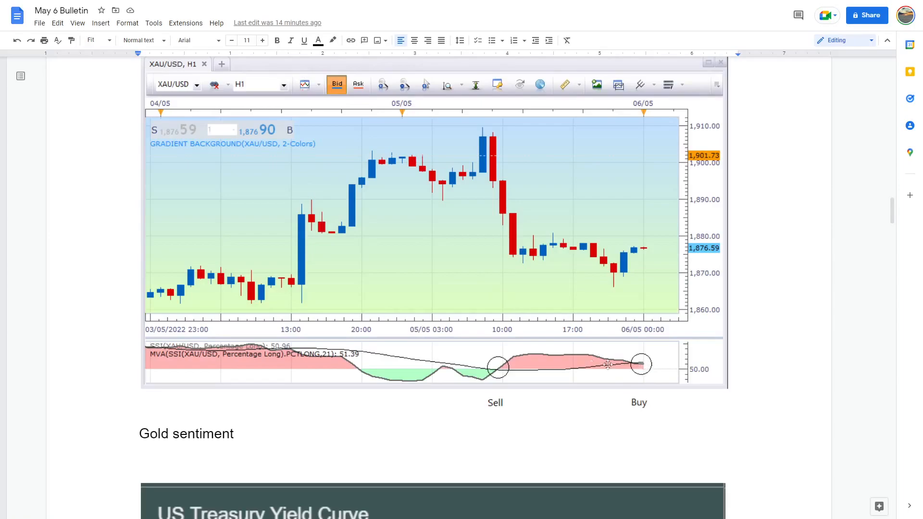
scroll(down, 3)
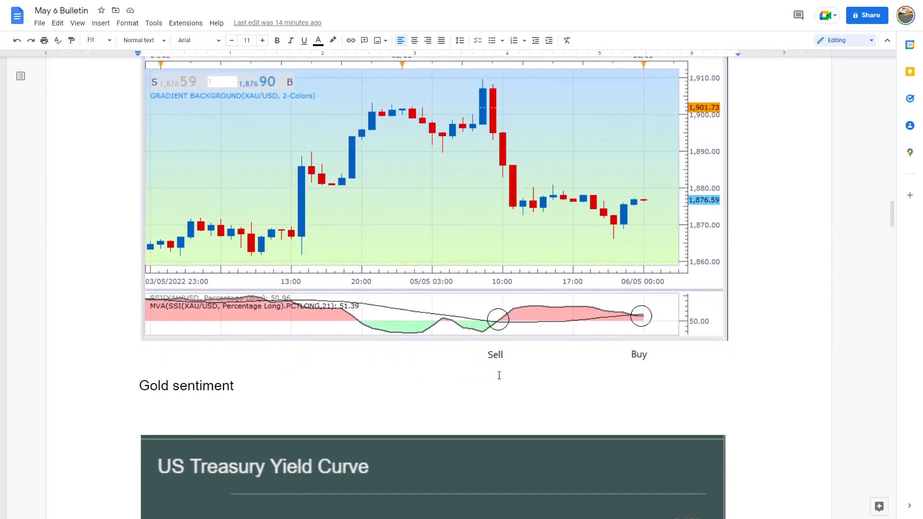
scroll(down, 3)
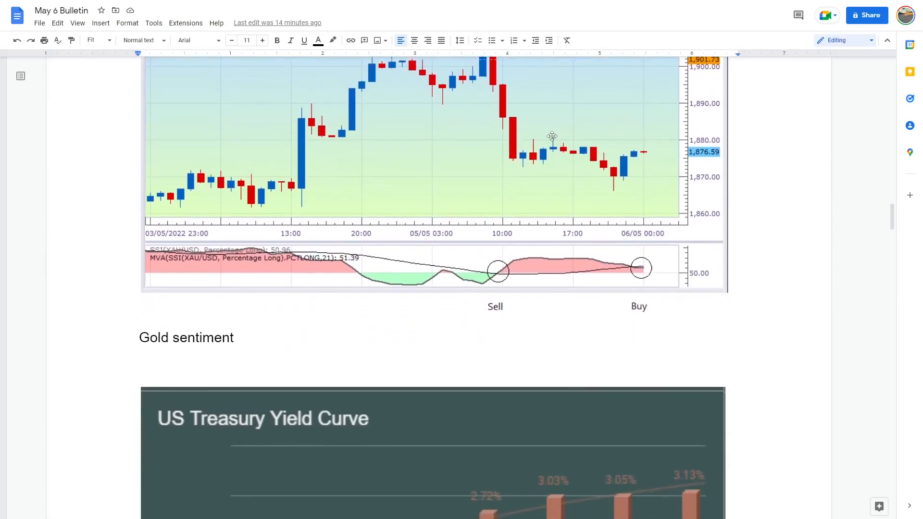
mouse_move(551, 133)
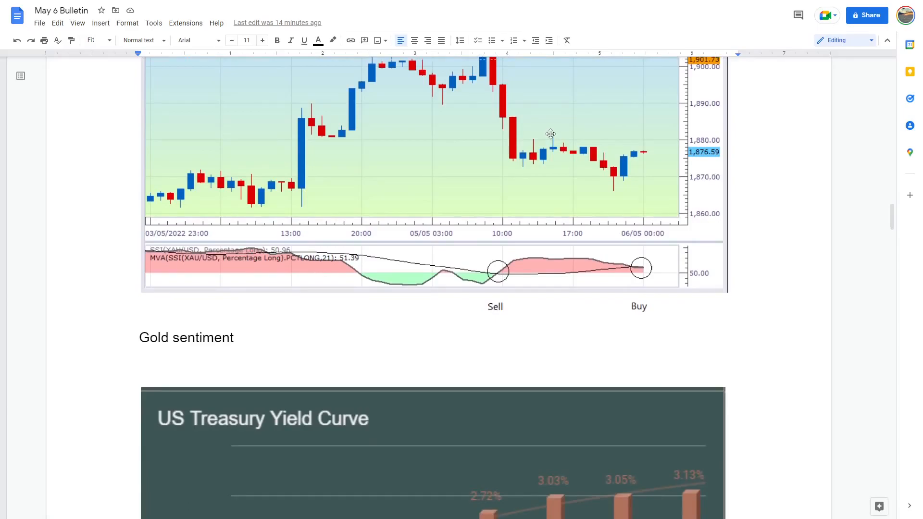
mouse_move(550, 138)
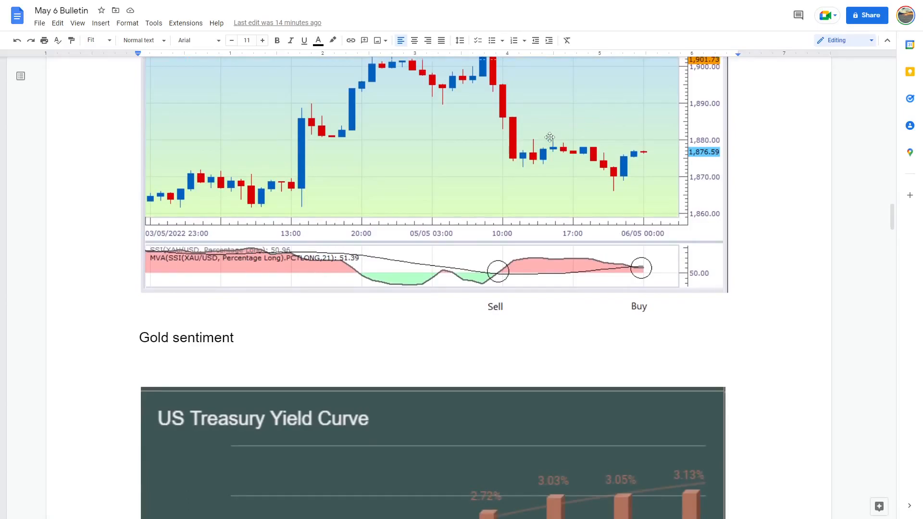
scroll(down, 3)
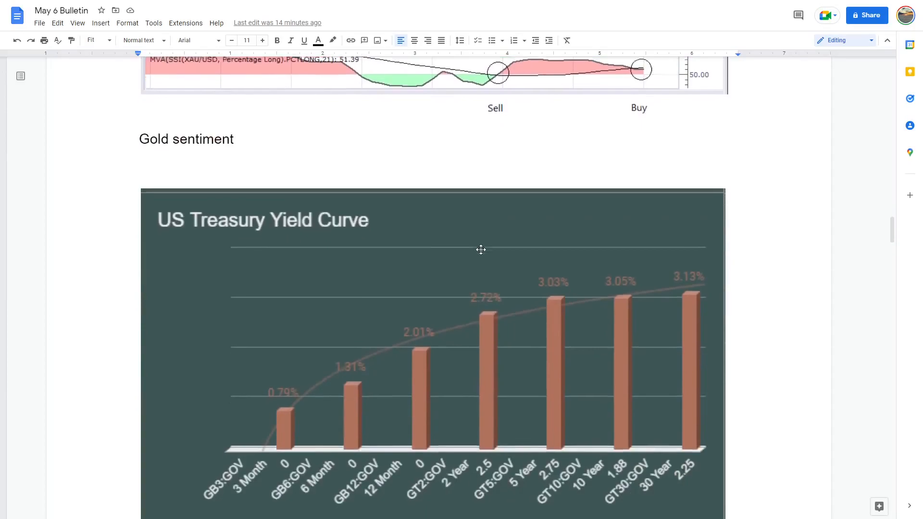
scroll(down, 3)
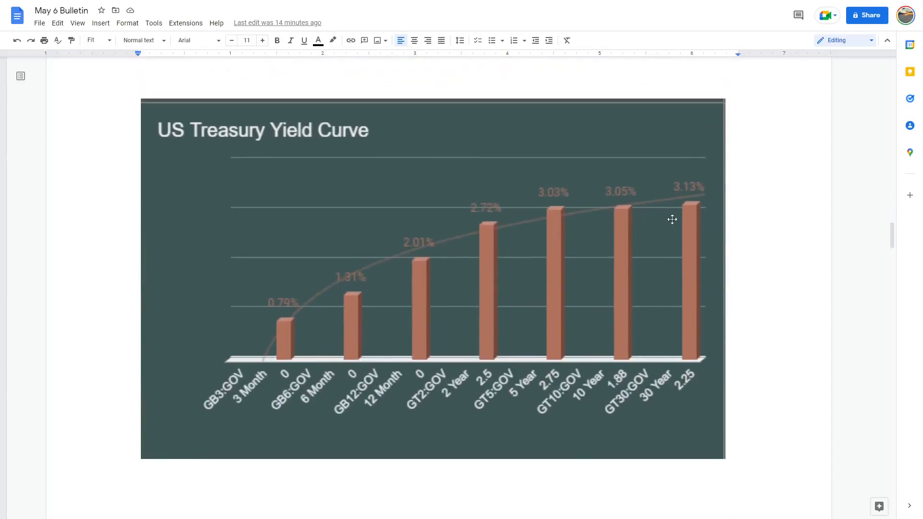
mouse_move(556, 215)
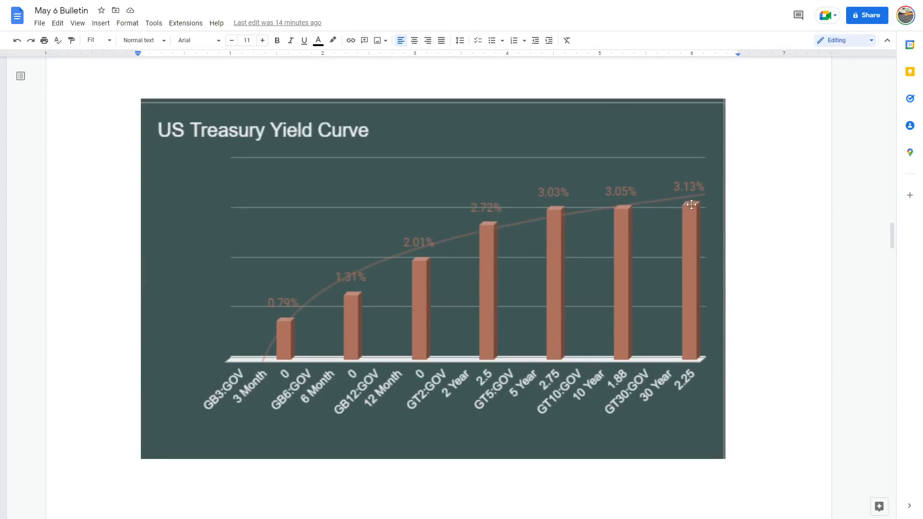
mouse_move(693, 181)
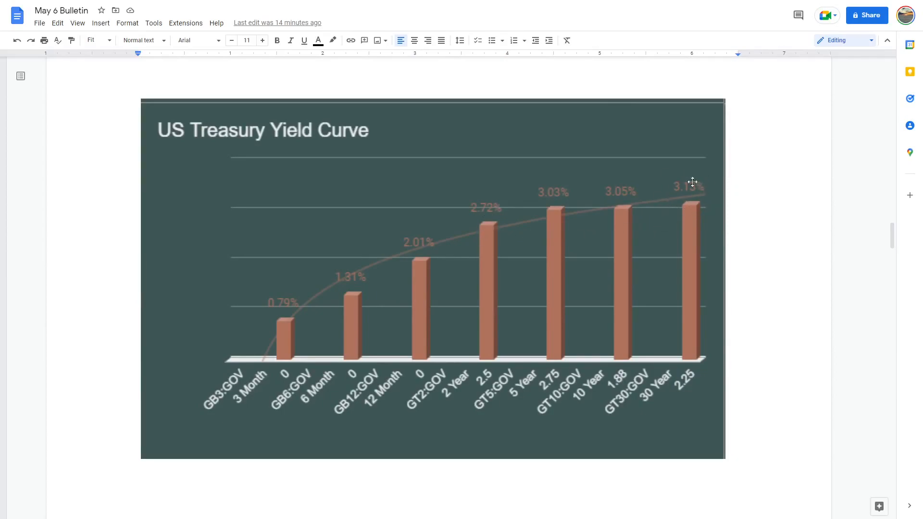
mouse_move(681, 196)
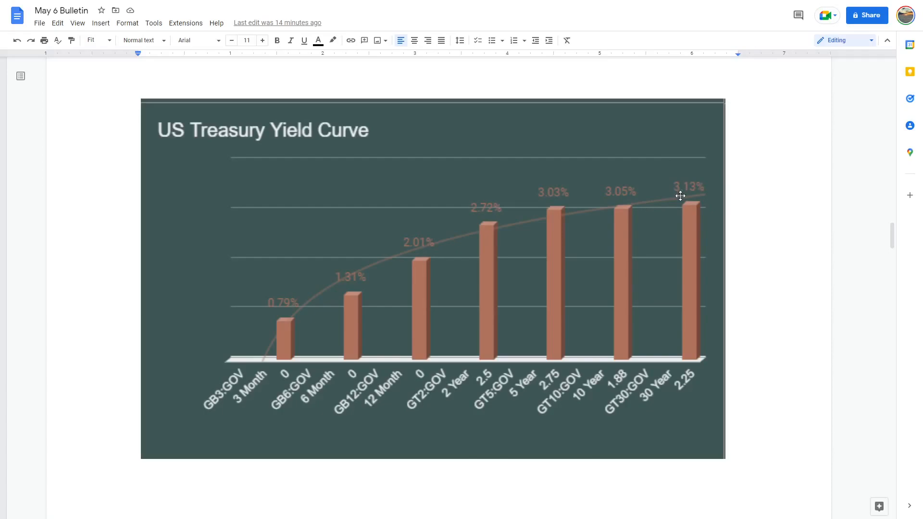
mouse_move(693, 196)
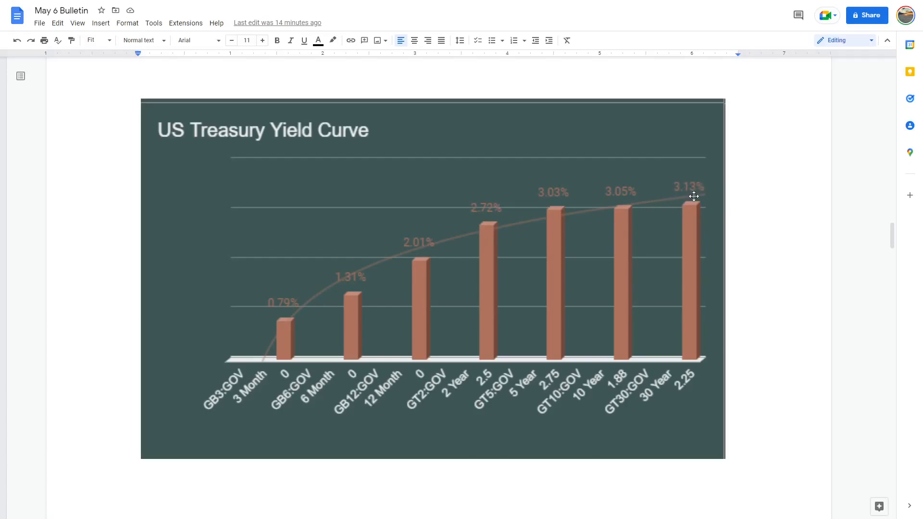
mouse_move(672, 178)
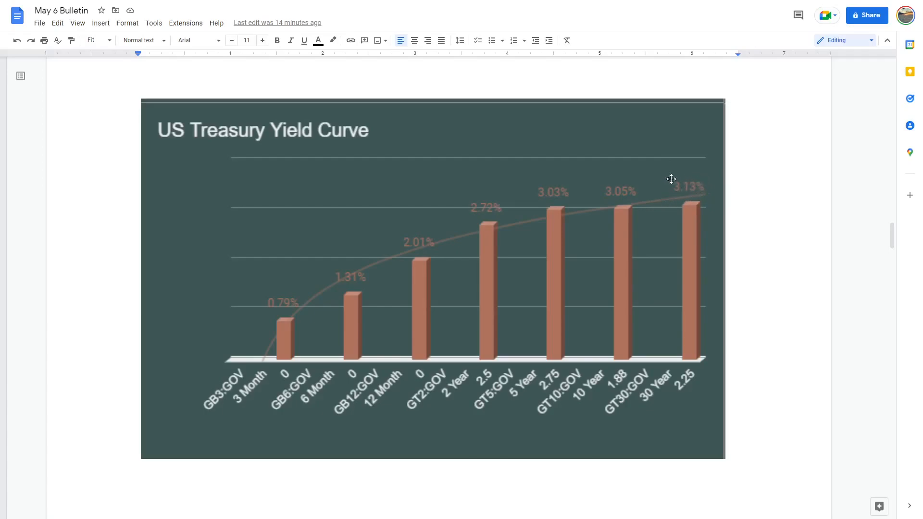
mouse_move(658, 212)
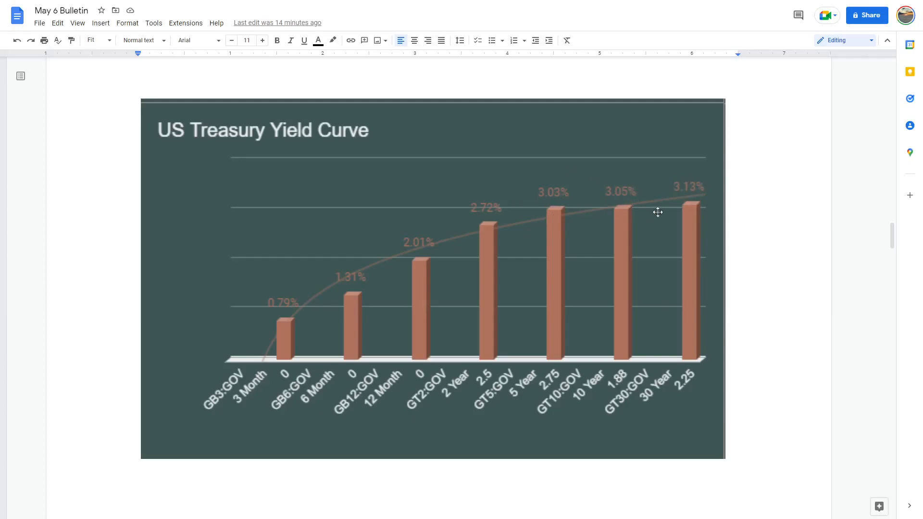
mouse_move(609, 202)
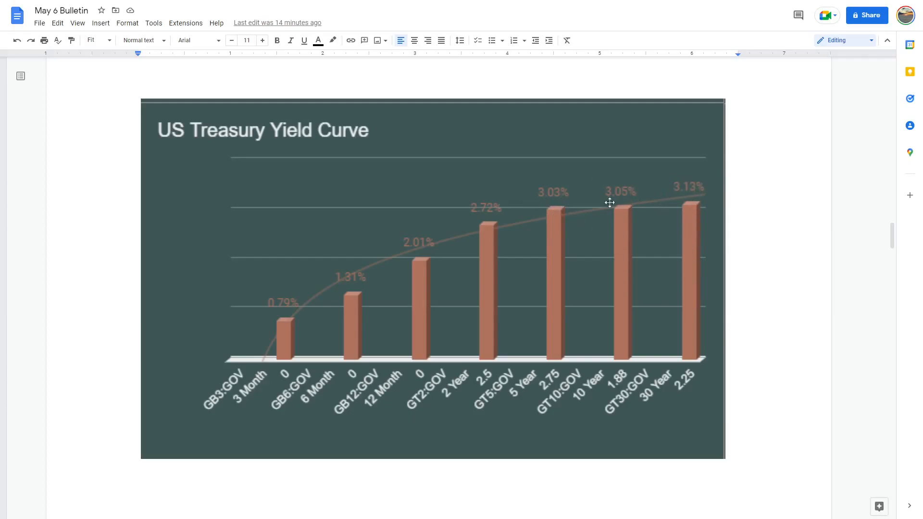
scroll(down, 3)
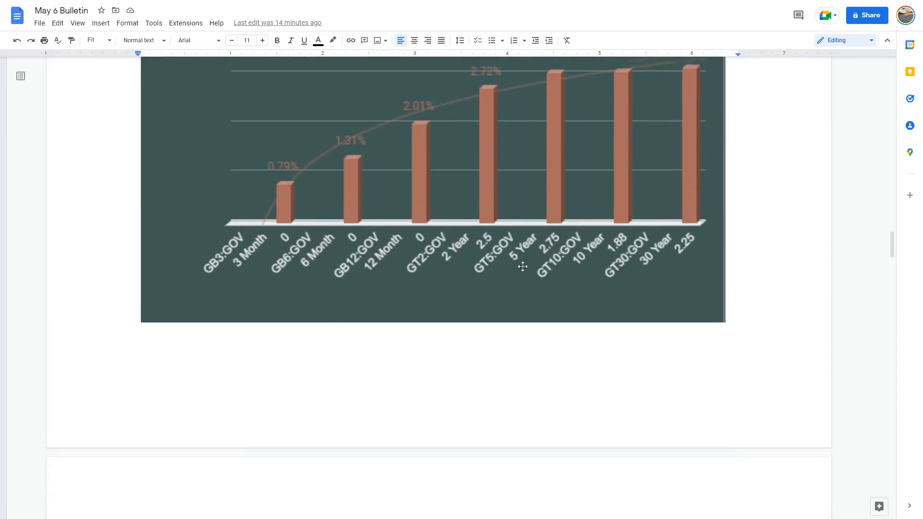
scroll(down, 3)
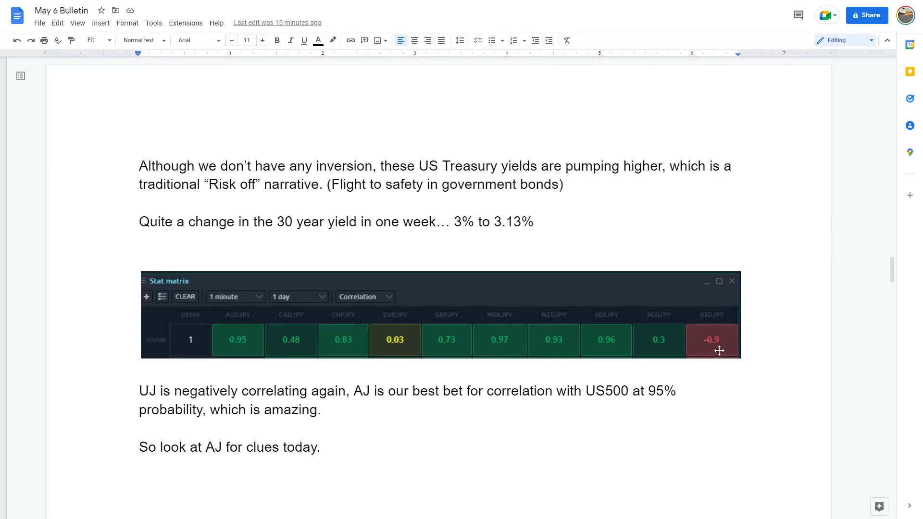
mouse_move(258, 340)
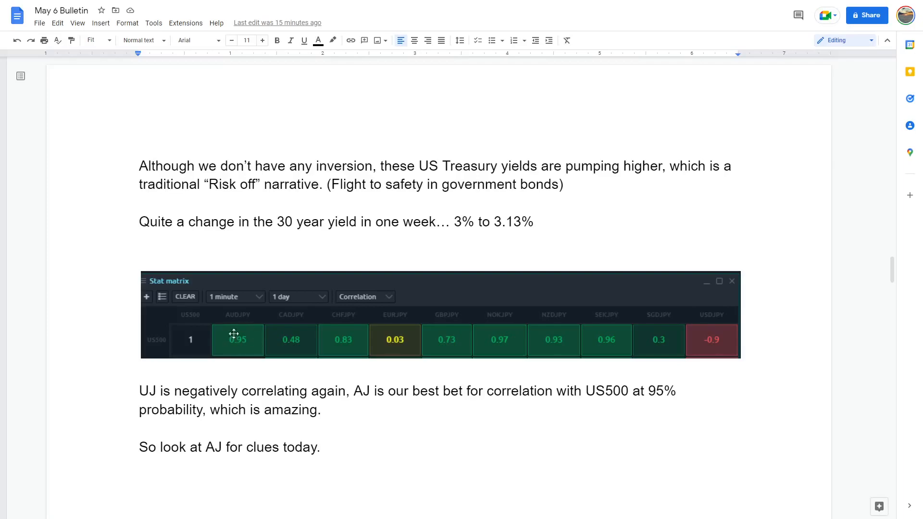
mouse_move(241, 305)
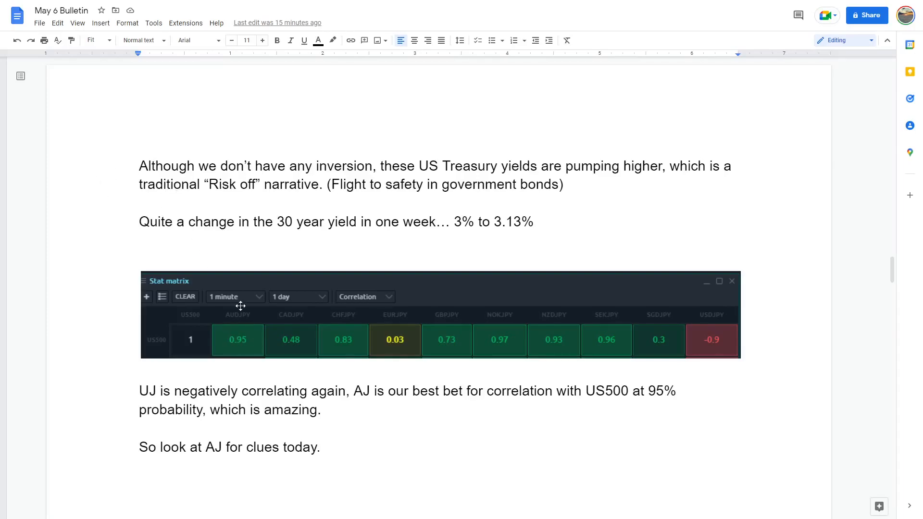
mouse_move(246, 341)
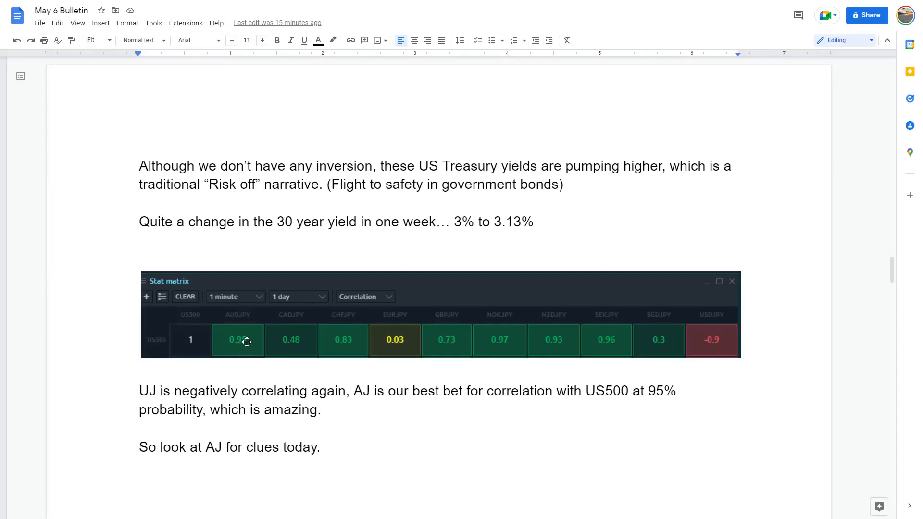
mouse_move(238, 347)
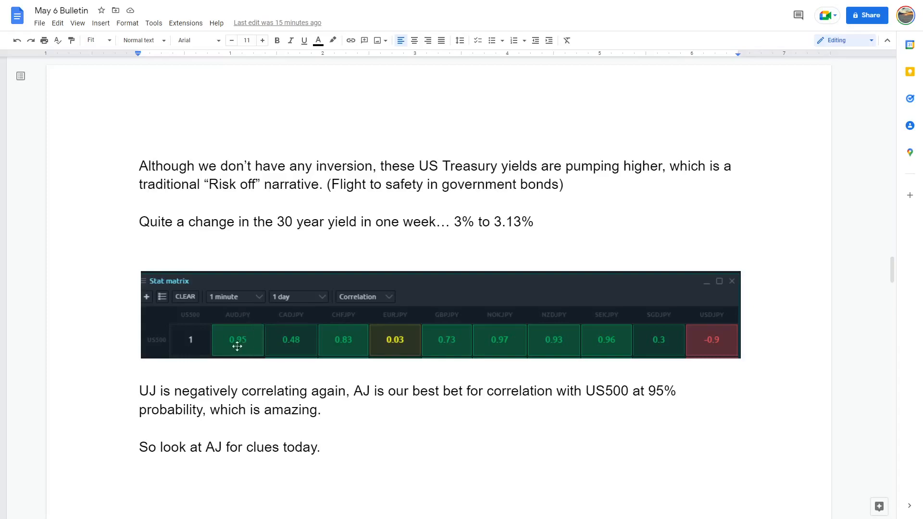
scroll(down, 3)
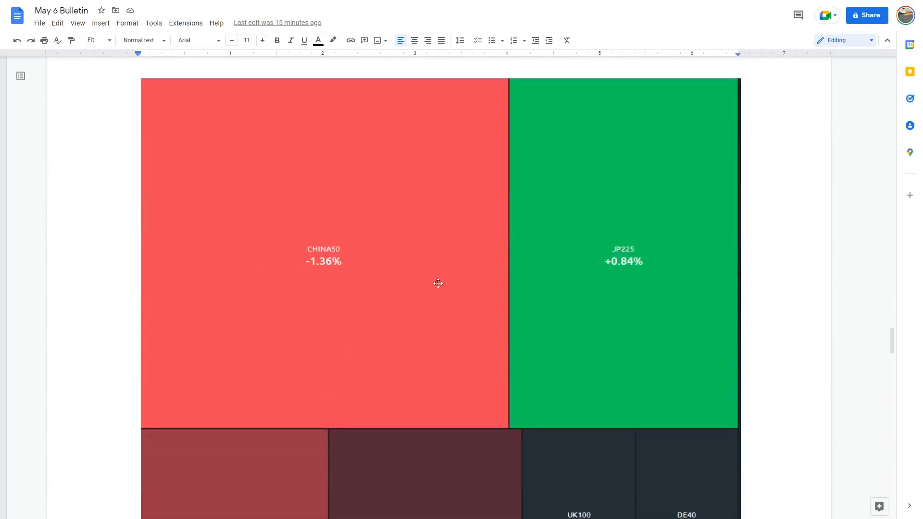
scroll(down, 3)
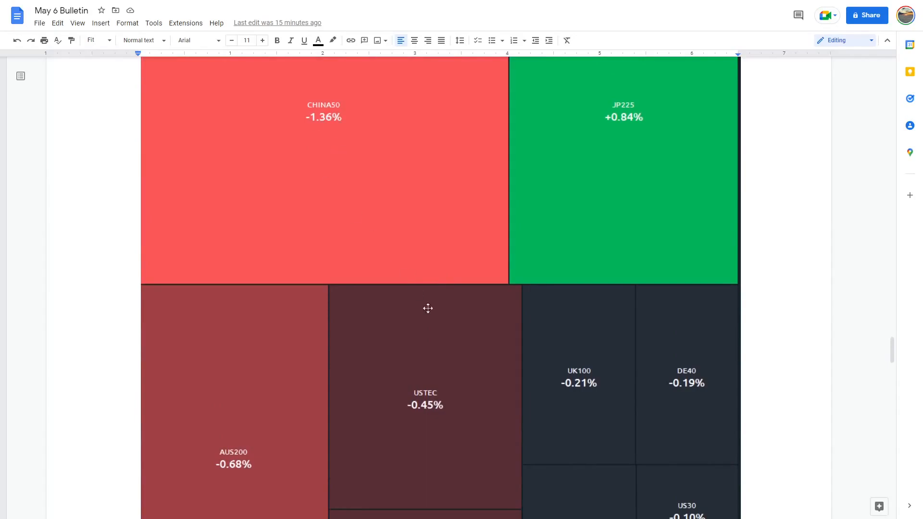
scroll(down, 3)
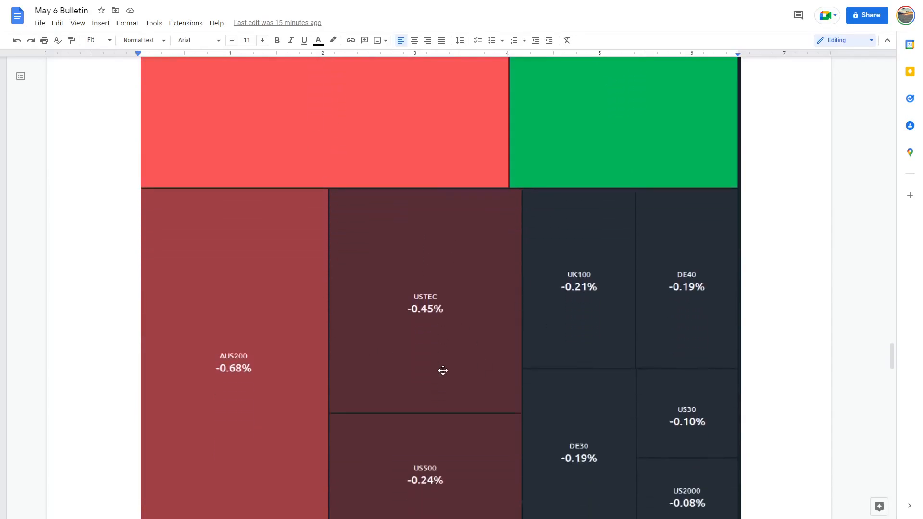
scroll(down, 3)
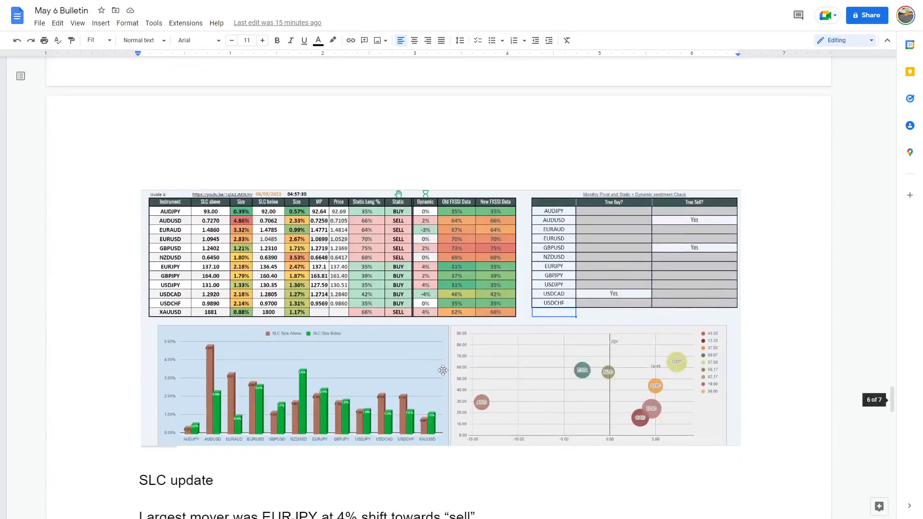
scroll(down, 3)
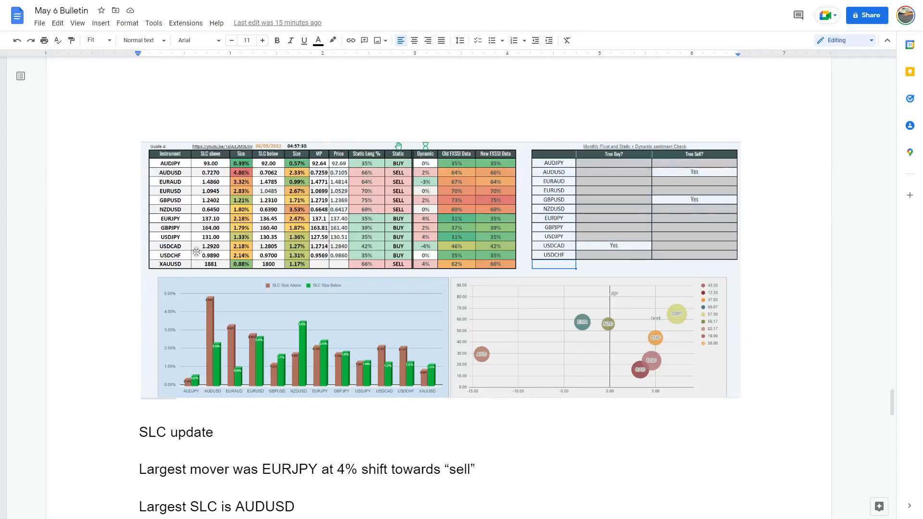
mouse_move(415, 248)
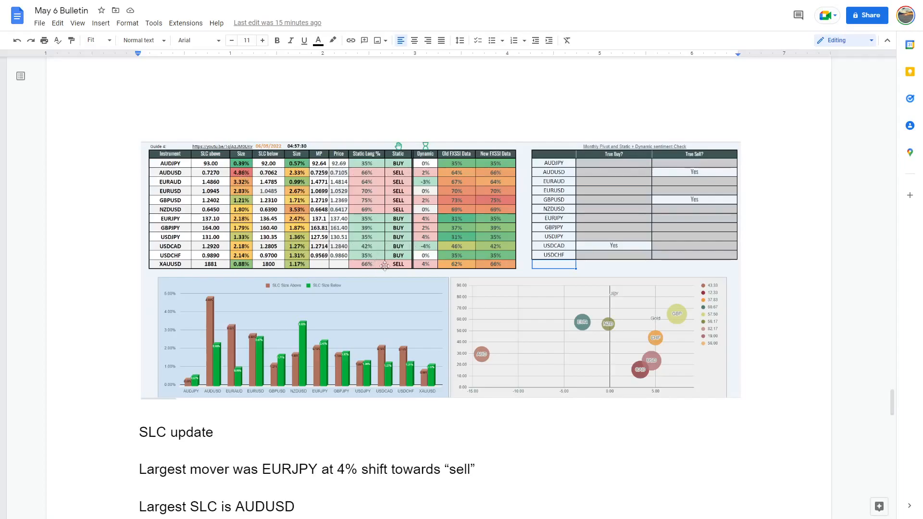
mouse_move(371, 190)
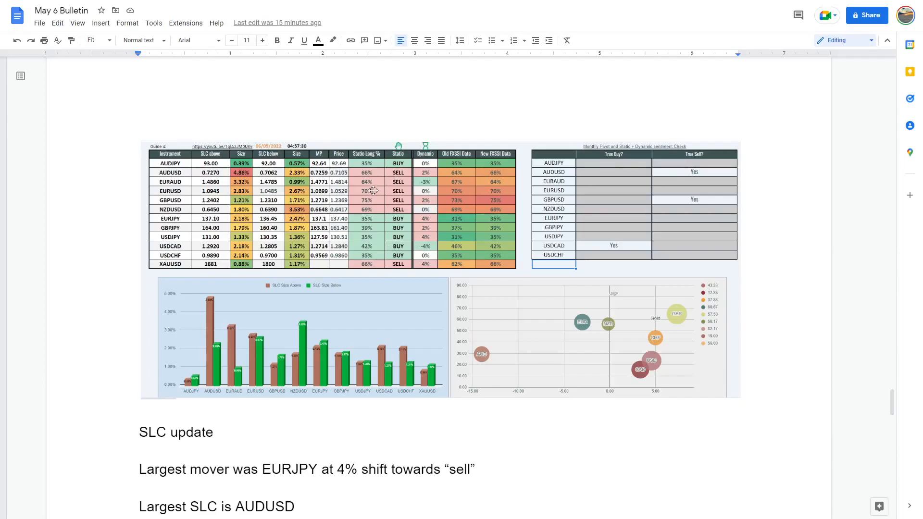
mouse_move(383, 203)
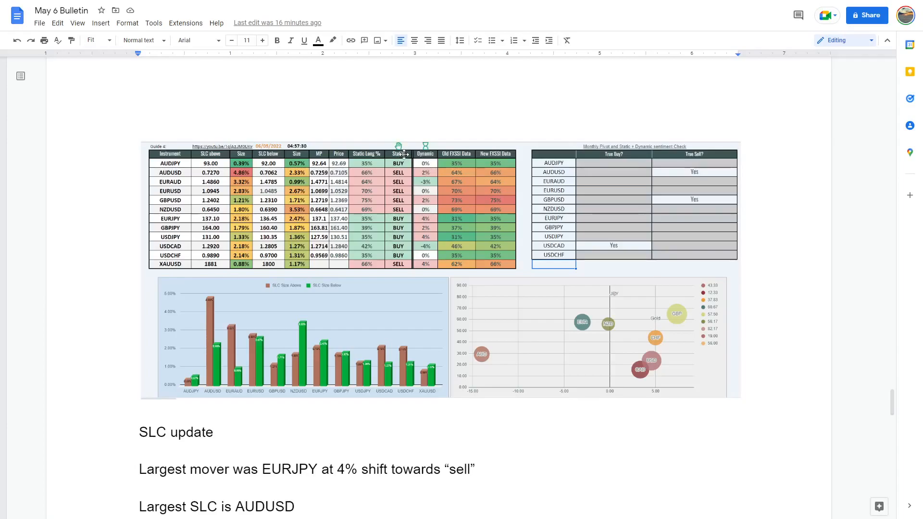
mouse_move(412, 153)
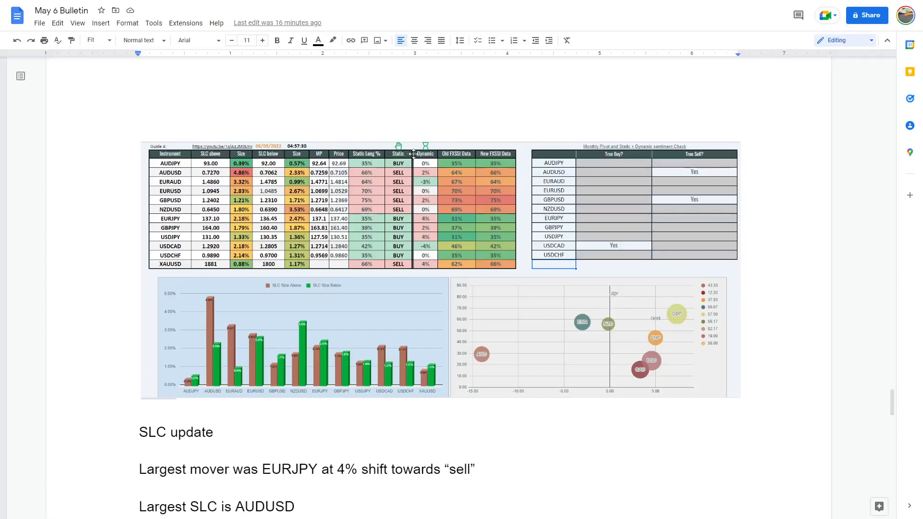
mouse_move(427, 191)
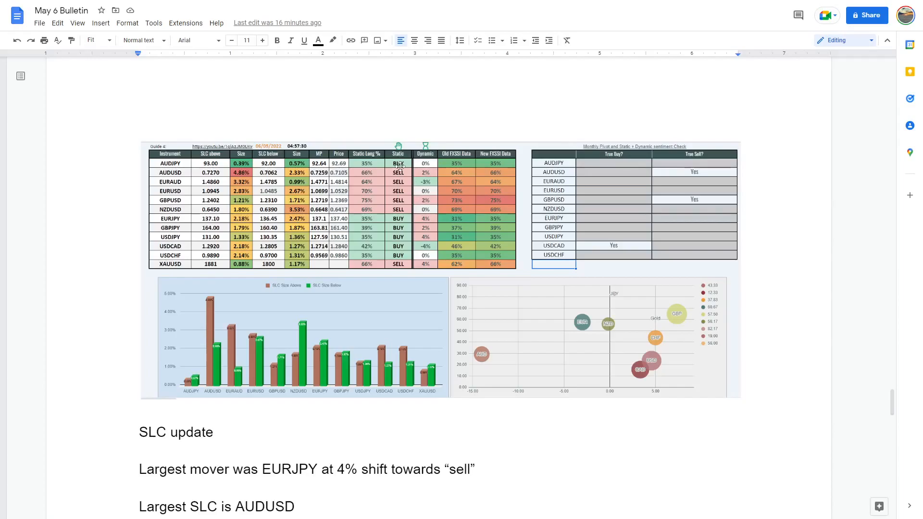
mouse_move(386, 194)
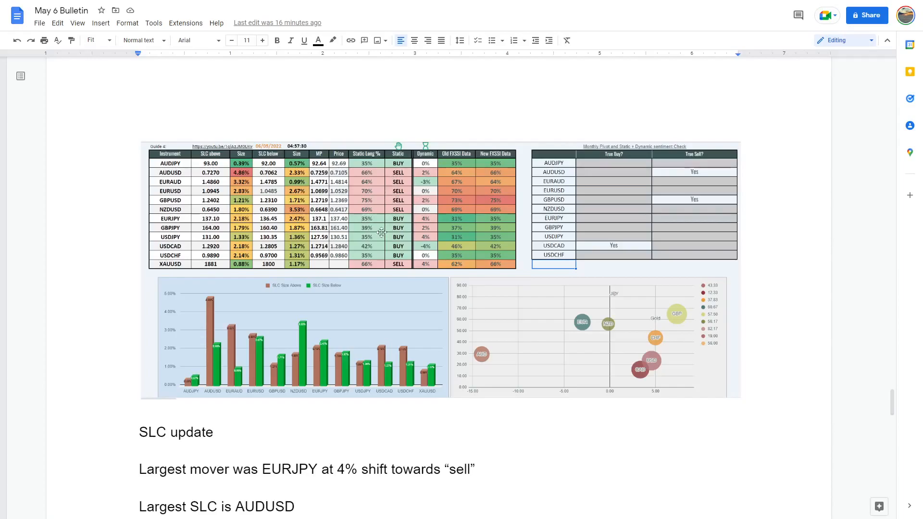
scroll(down, 3)
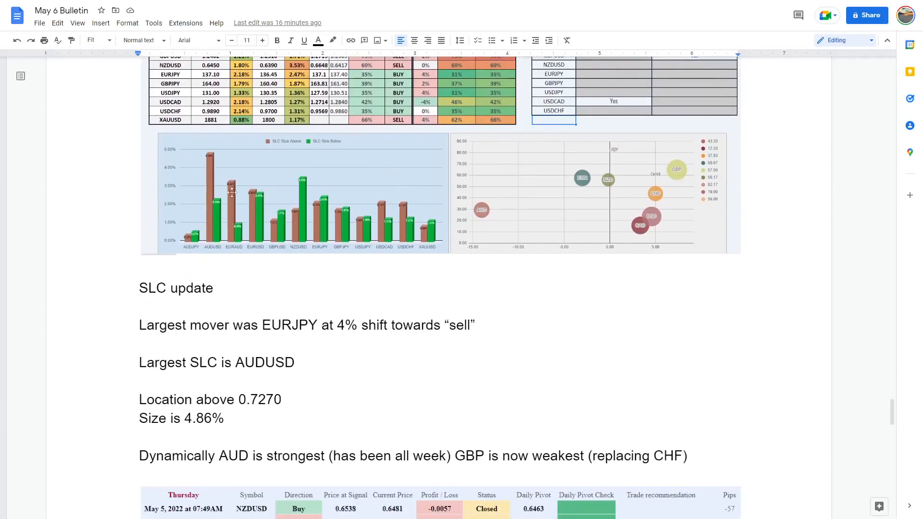
mouse_move(210, 158)
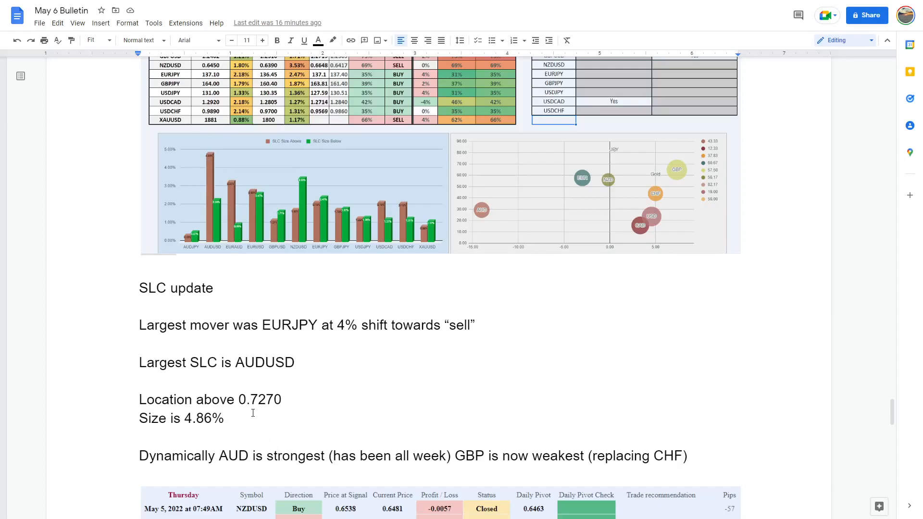
scroll(down, 3)
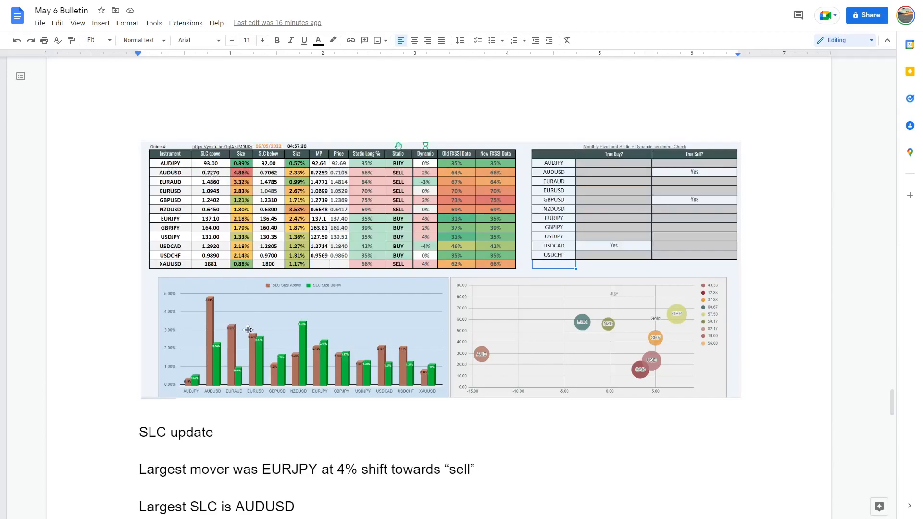
scroll(down, 3)
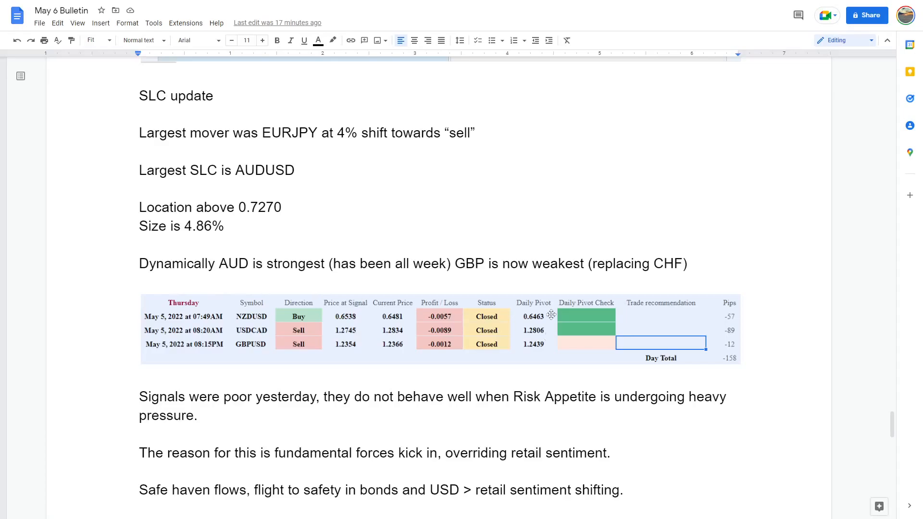
mouse_move(344, 304)
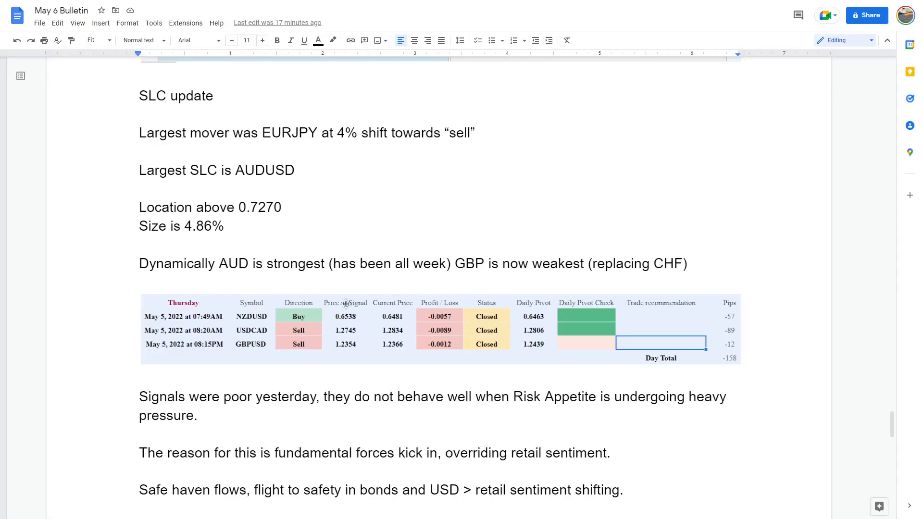
mouse_move(177, 336)
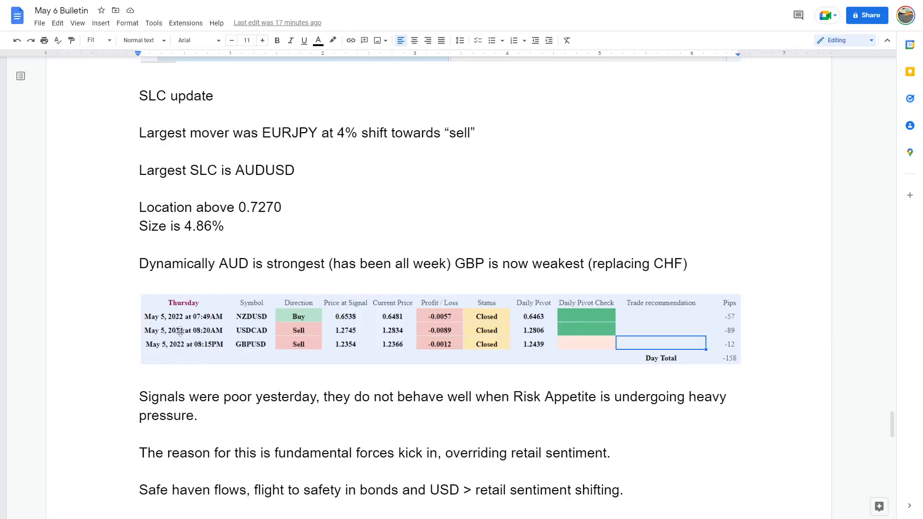
mouse_move(263, 405)
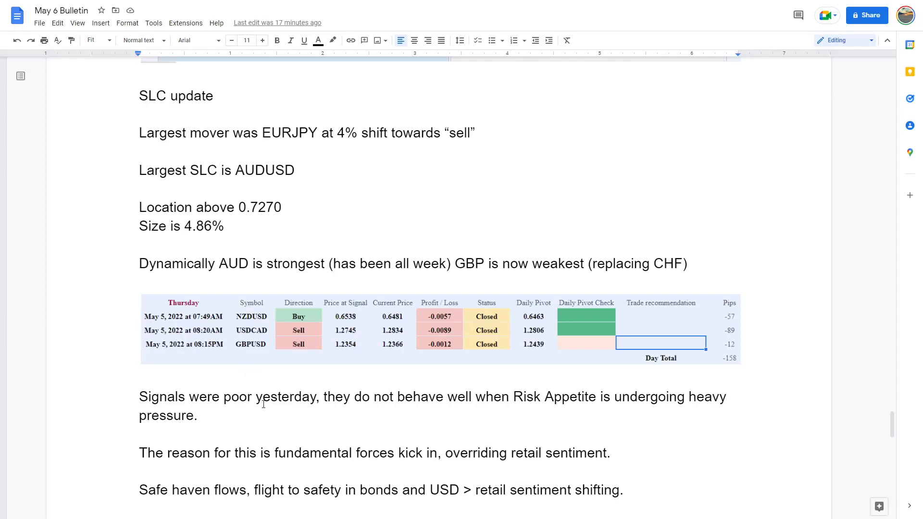
mouse_move(516, 465)
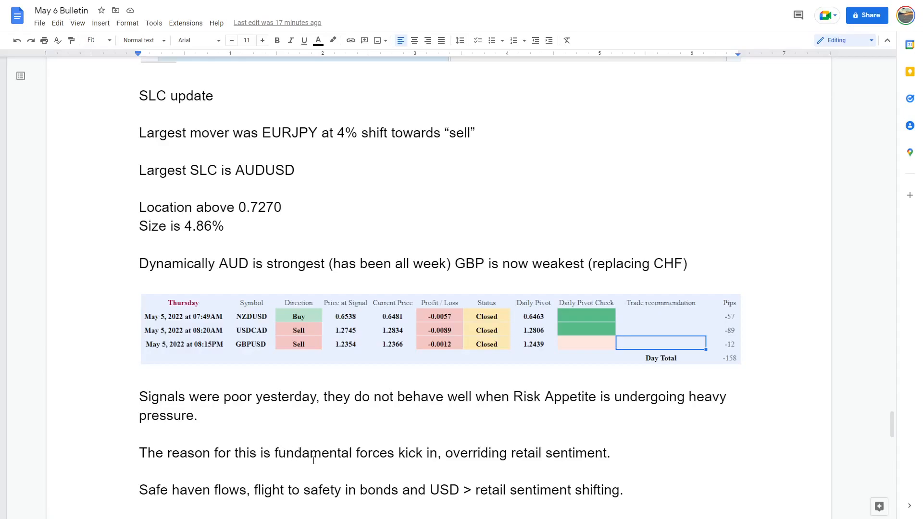
mouse_move(367, 461)
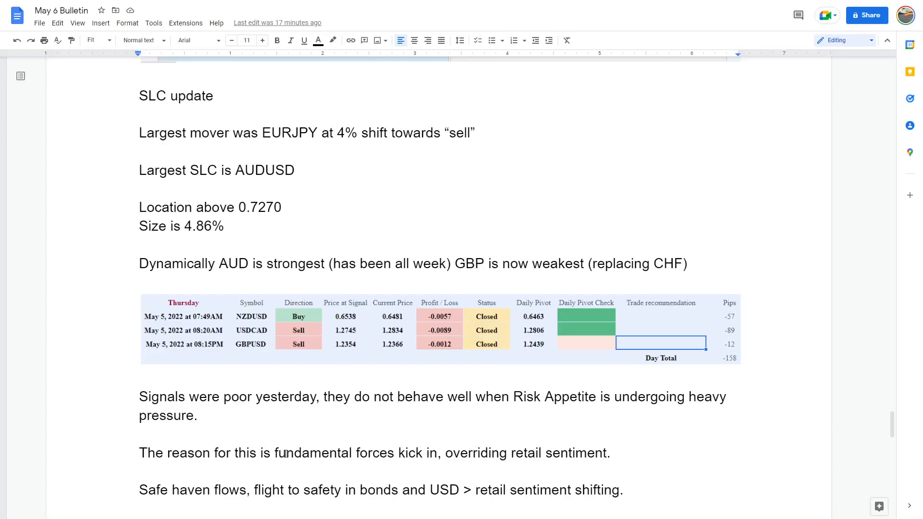
mouse_move(318, 453)
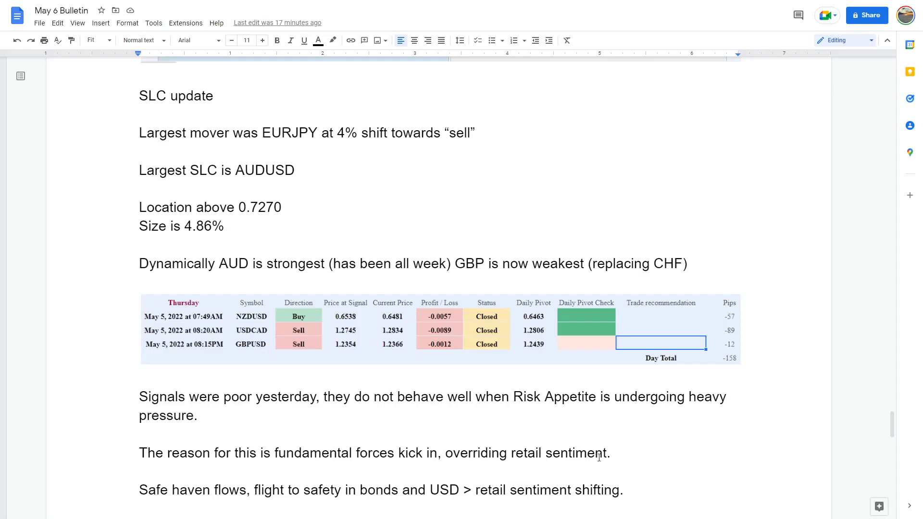
scroll(down, 3)
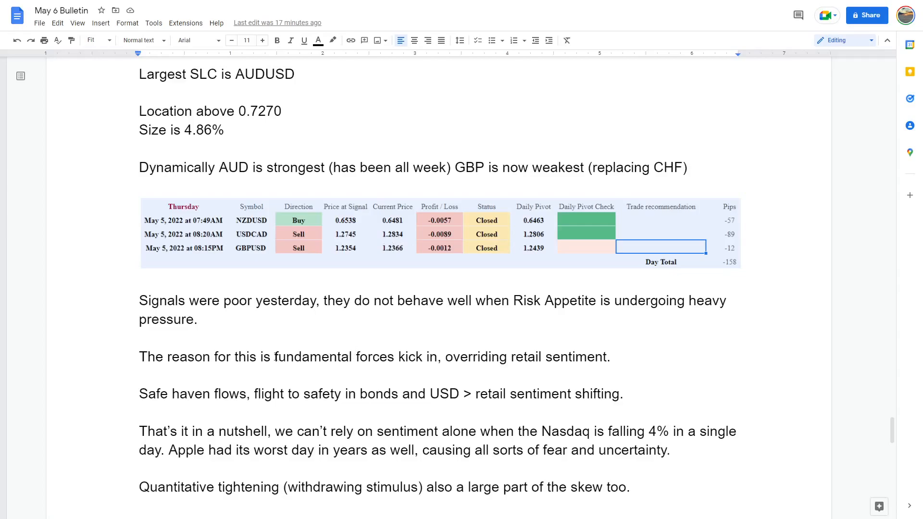
mouse_move(372, 376)
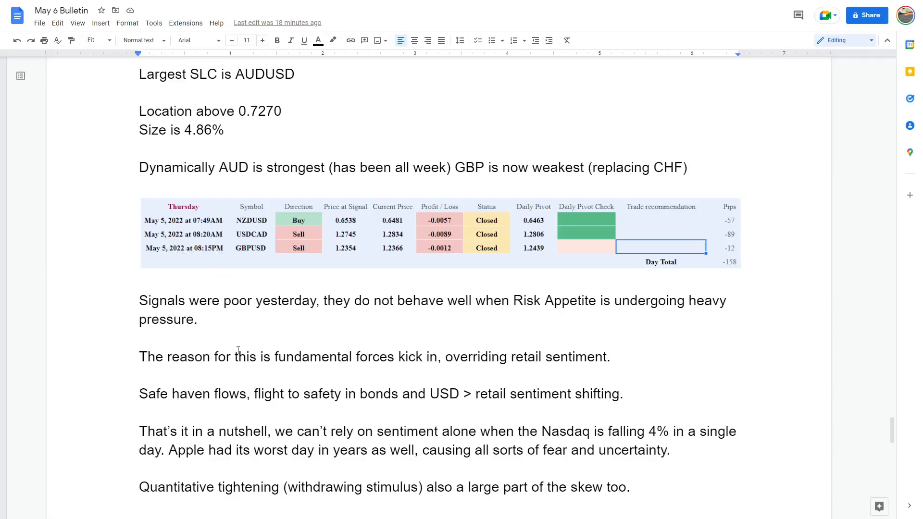
mouse_move(250, 404)
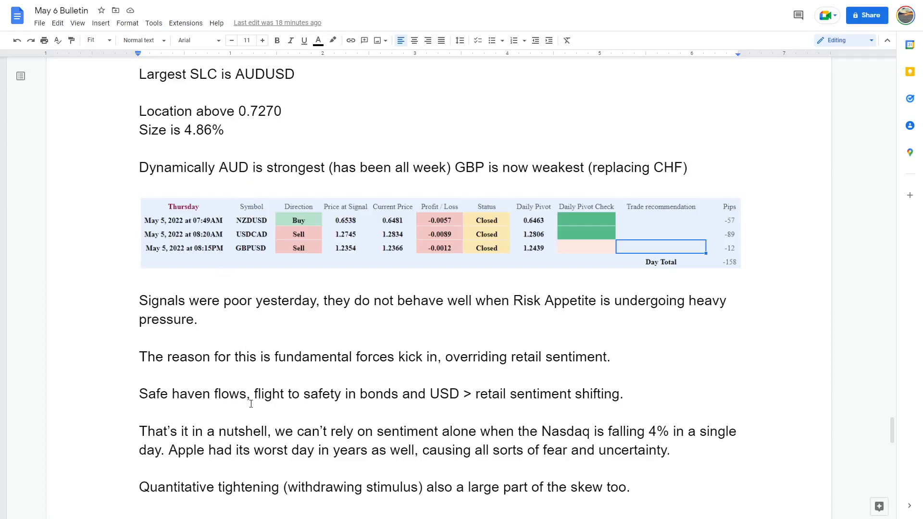
mouse_move(403, 53)
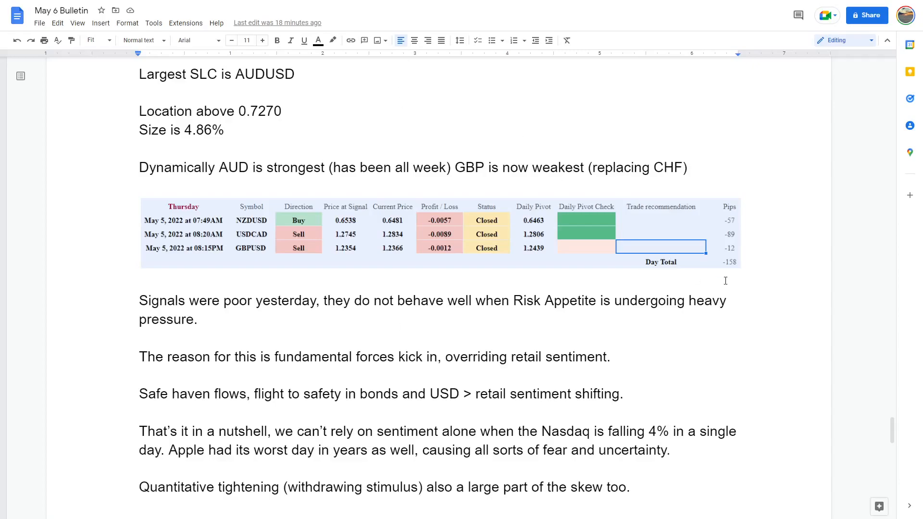
mouse_move(663, 223)
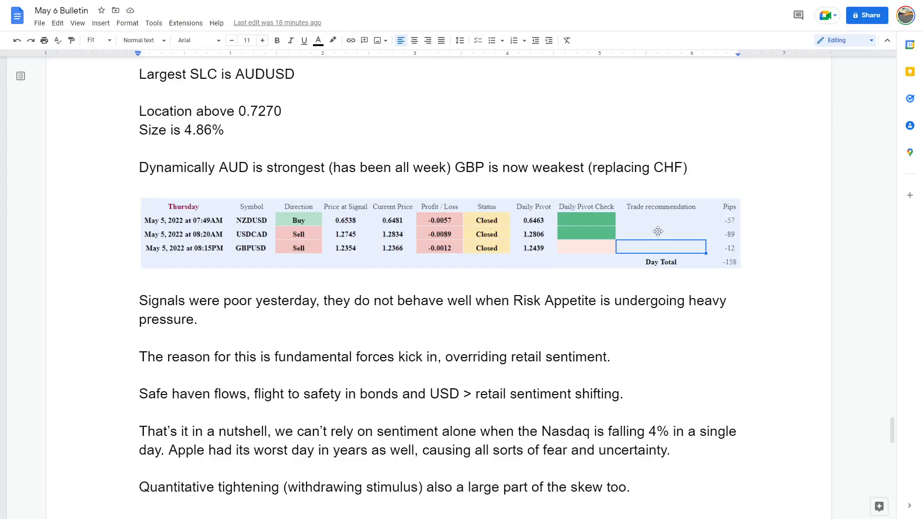
mouse_move(640, 223)
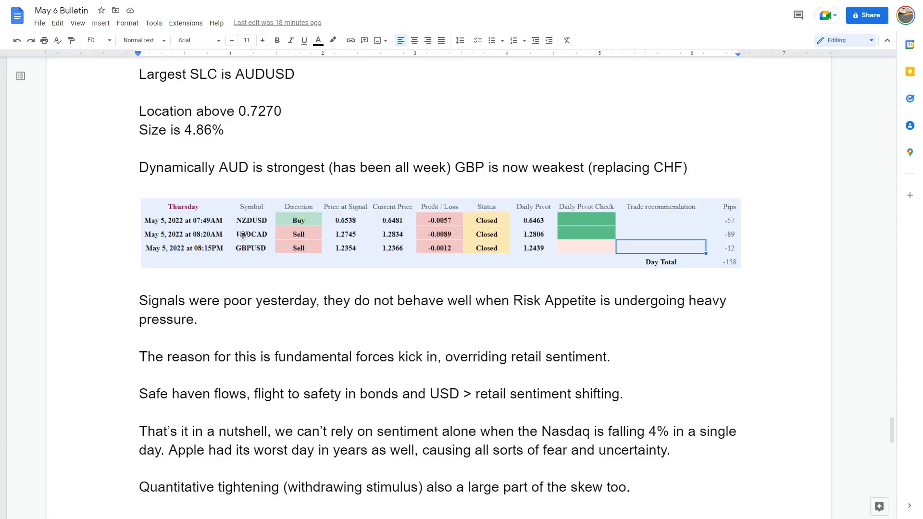
mouse_move(372, 386)
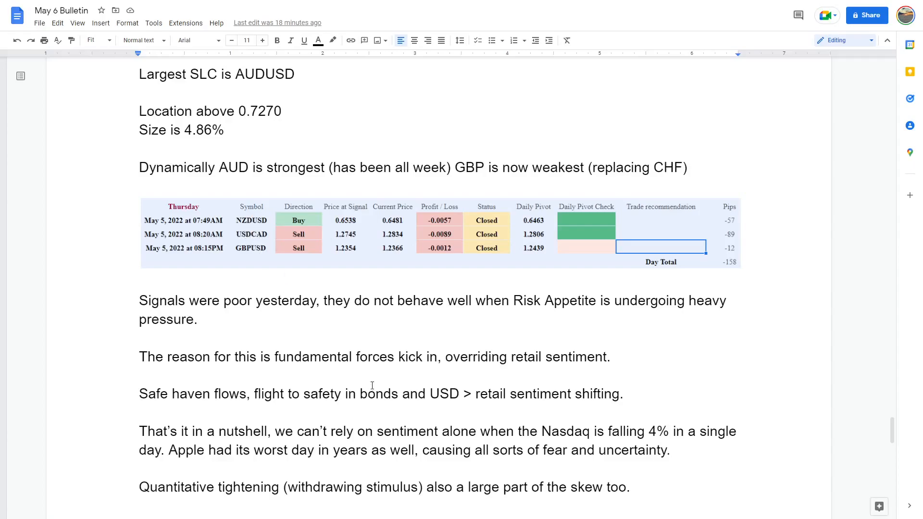
scroll(down, 3)
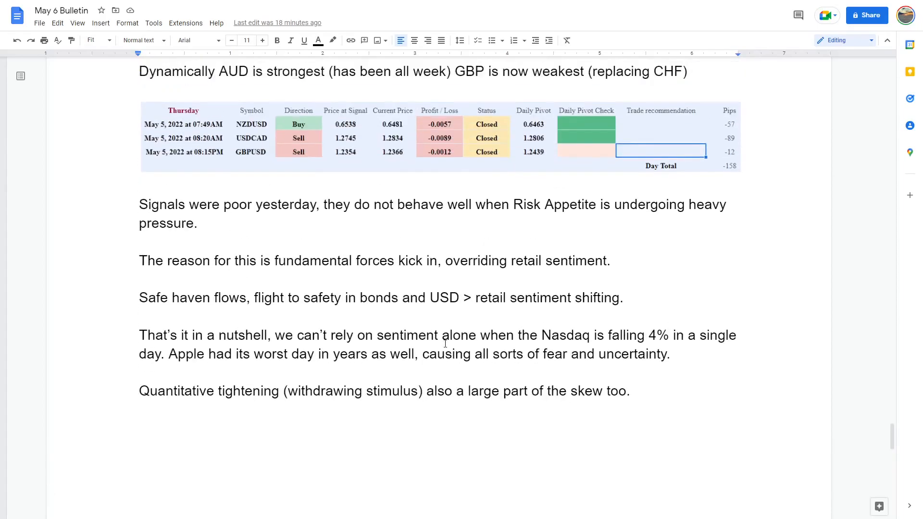
scroll(down, 3)
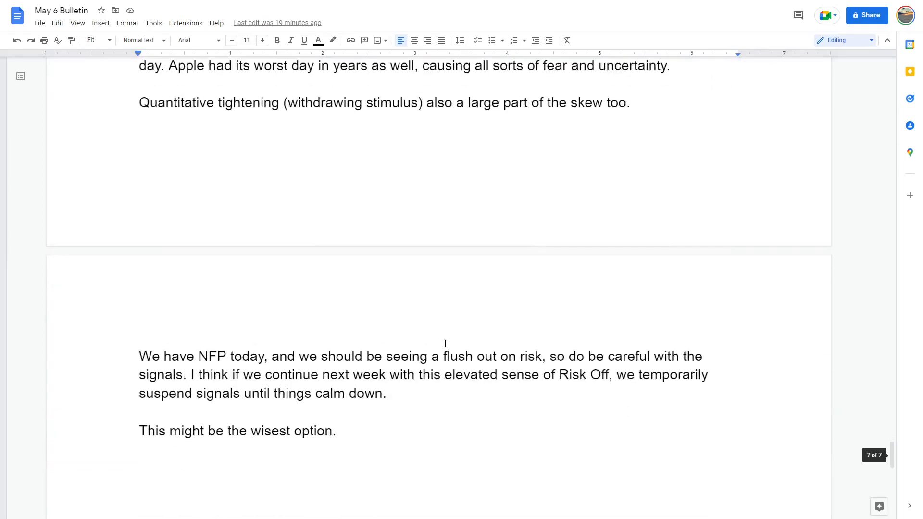
mouse_move(343, 370)
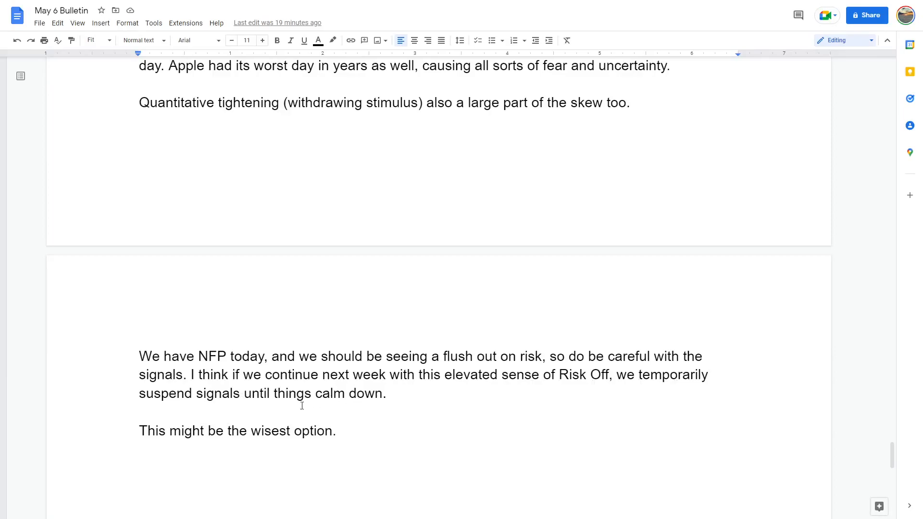
mouse_move(376, 405)
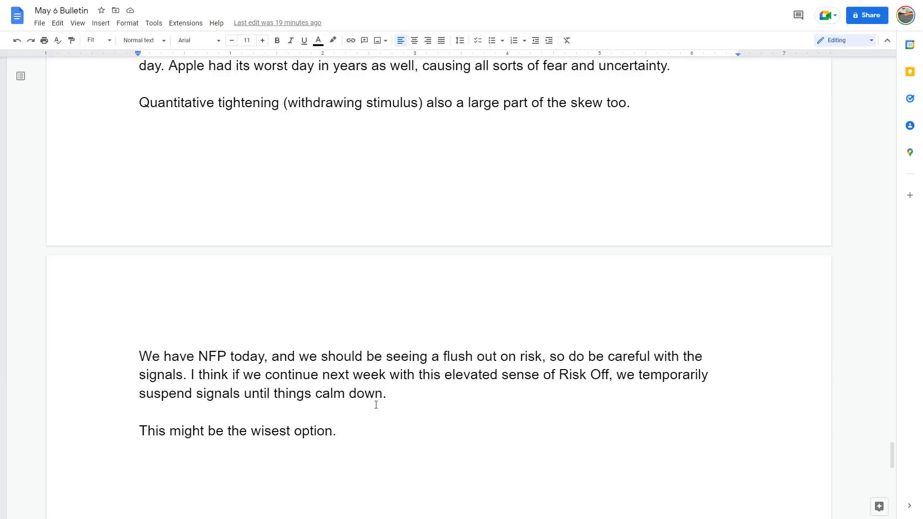
mouse_move(409, 420)
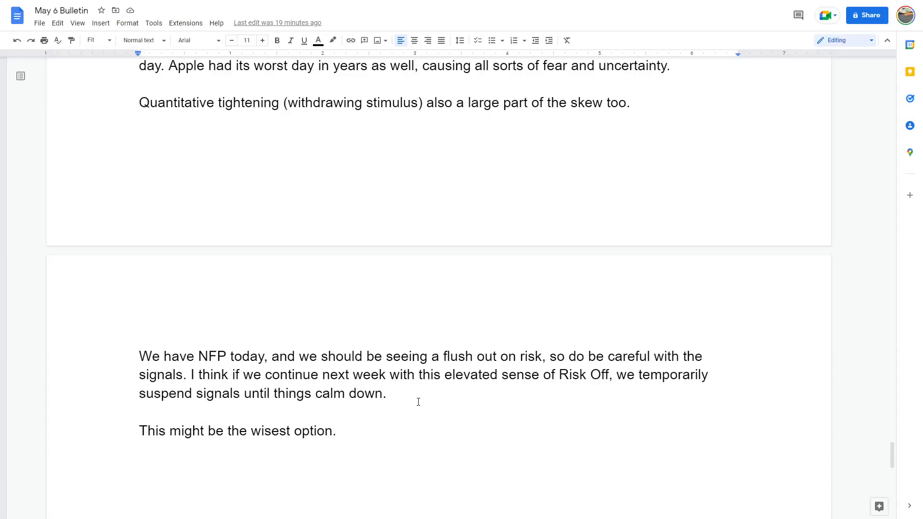
mouse_move(412, 396)
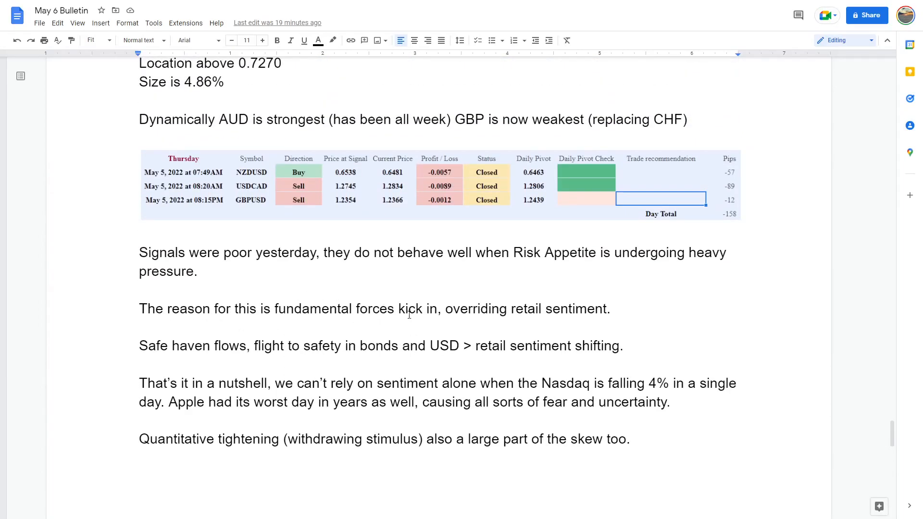
mouse_move(477, 324)
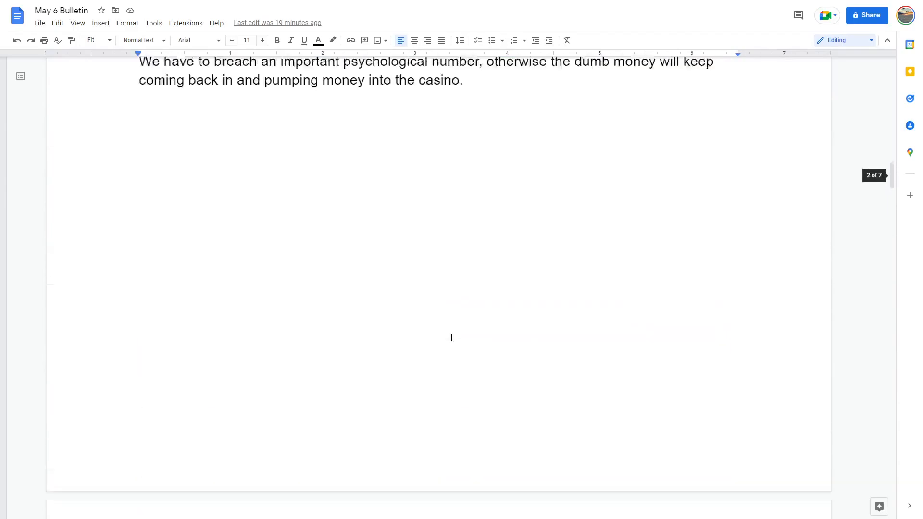
scroll(down, 3)
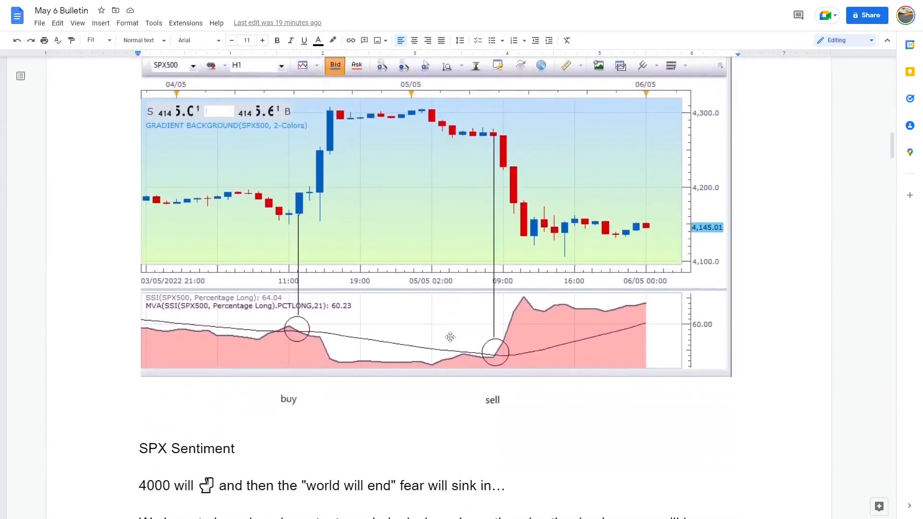
mouse_move(550, 249)
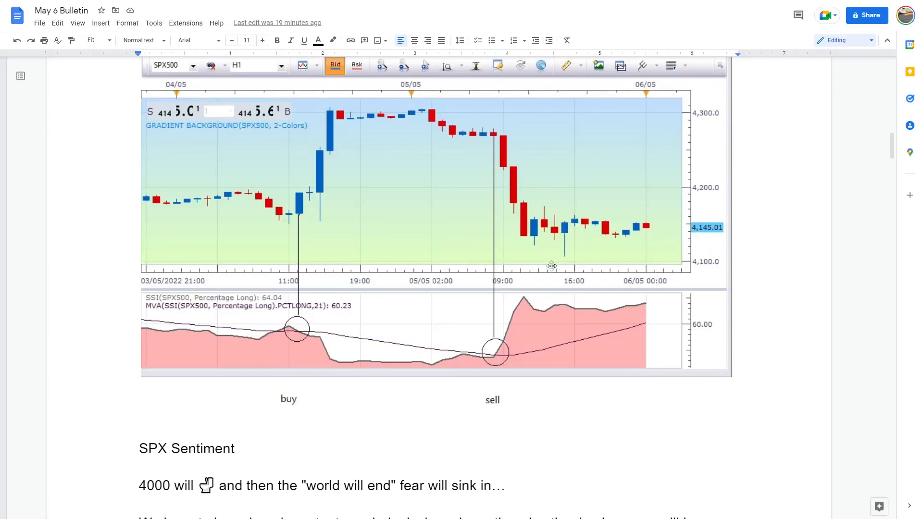
mouse_move(561, 305)
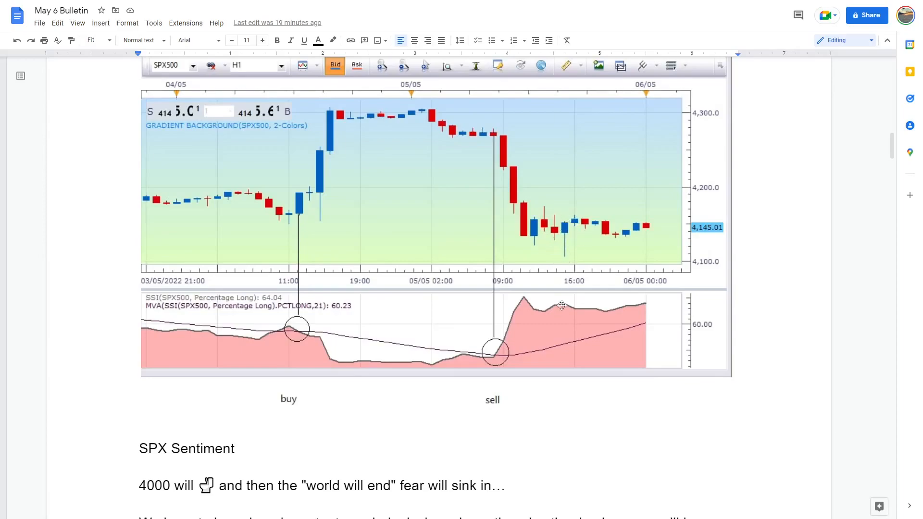
mouse_move(610, 313)
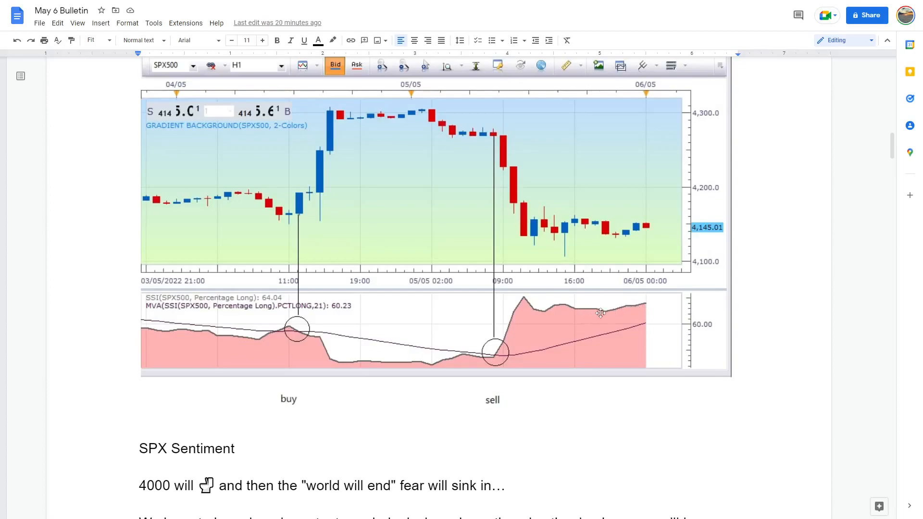
mouse_move(621, 308)
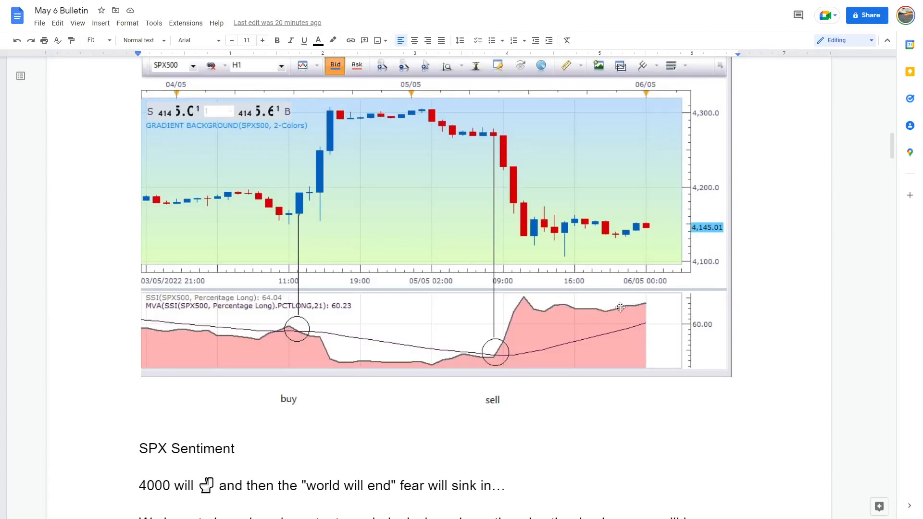
mouse_move(634, 307)
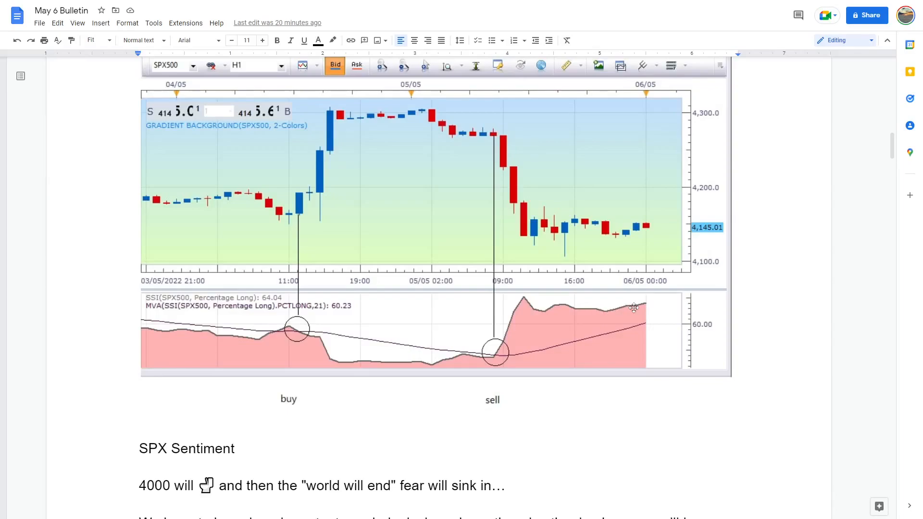
mouse_move(681, 273)
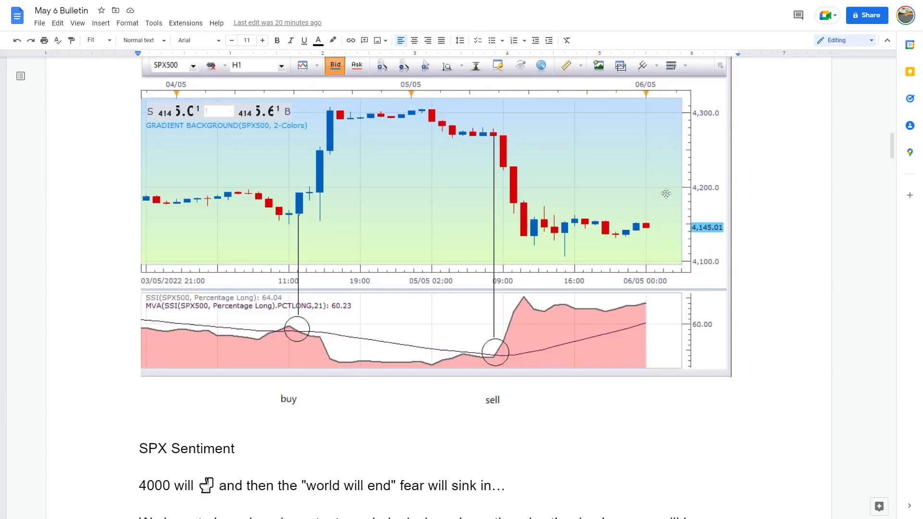
mouse_move(656, 203)
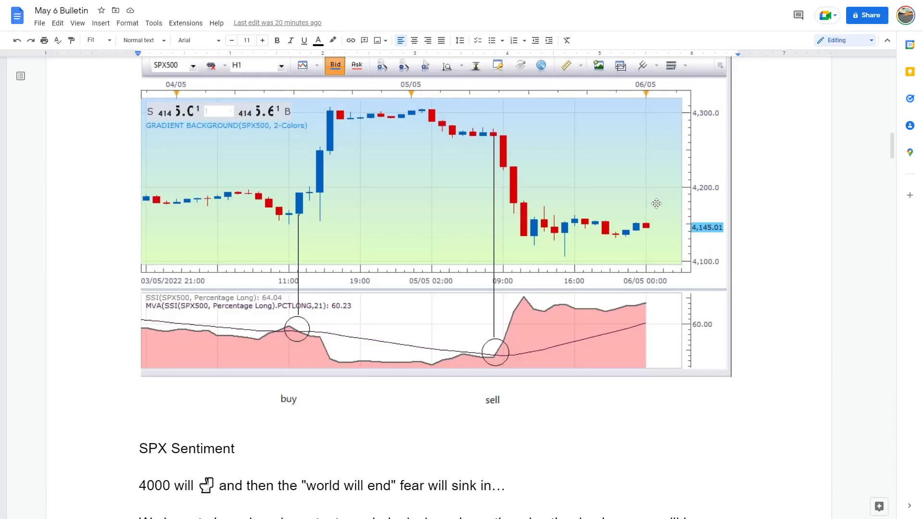
mouse_move(508, 227)
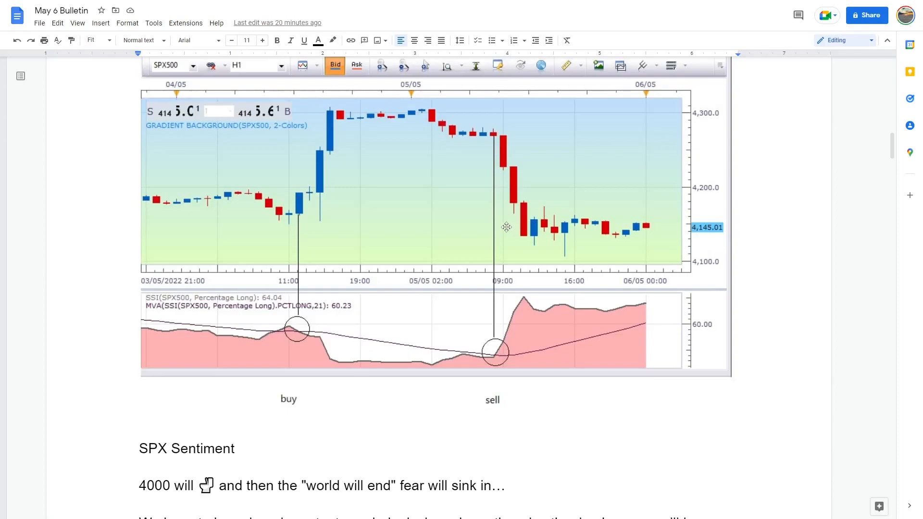
mouse_move(331, 206)
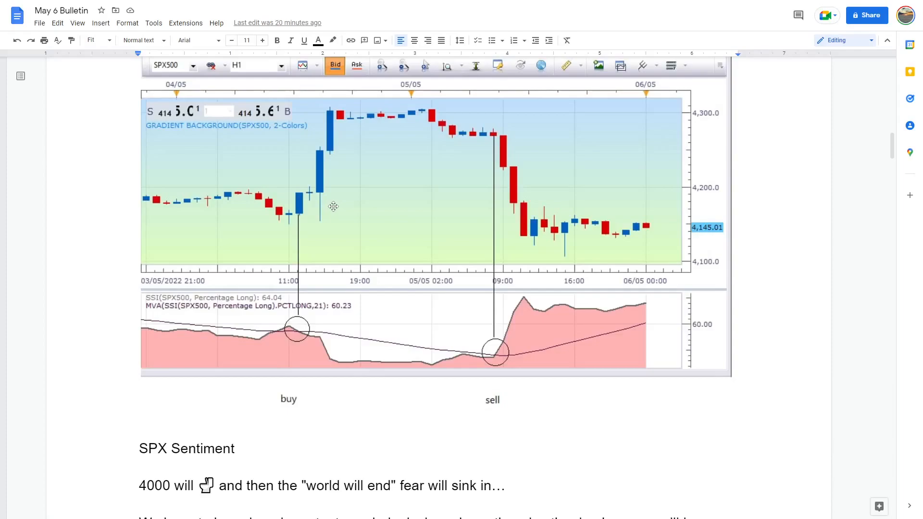
mouse_move(331, 202)
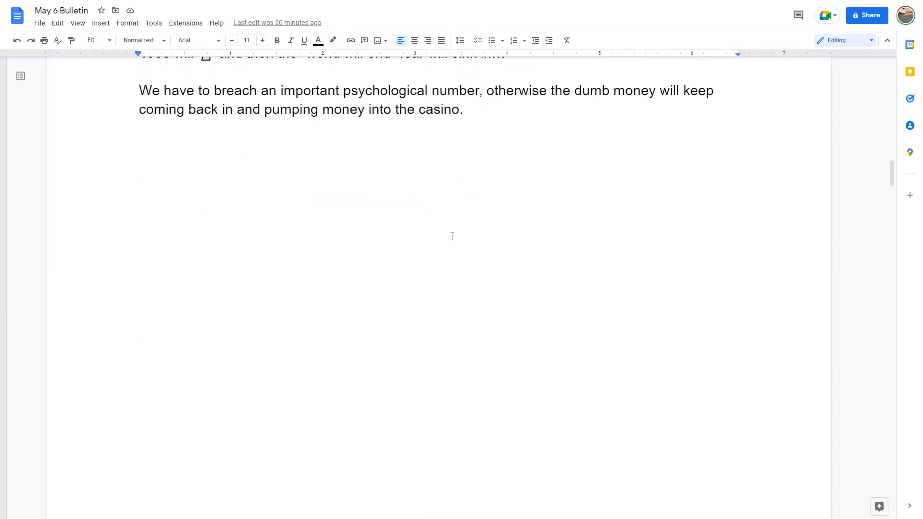
scroll(down, 3)
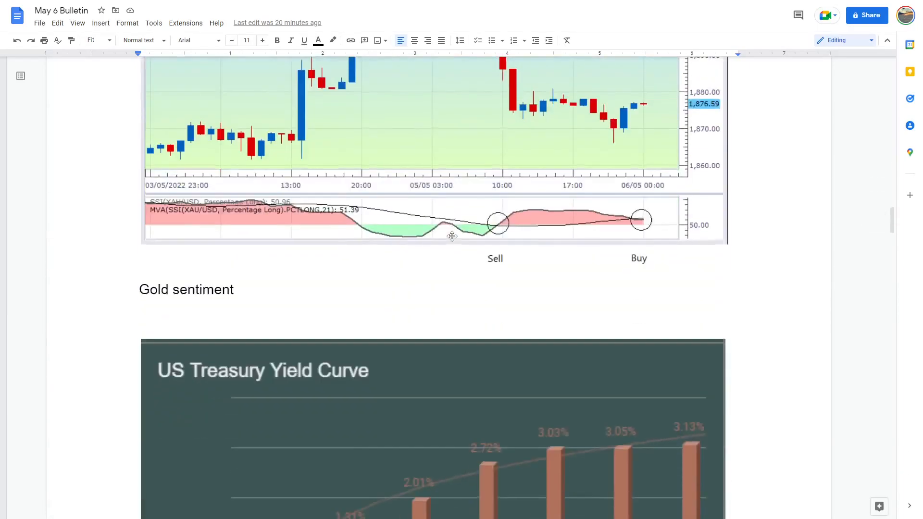
scroll(down, 3)
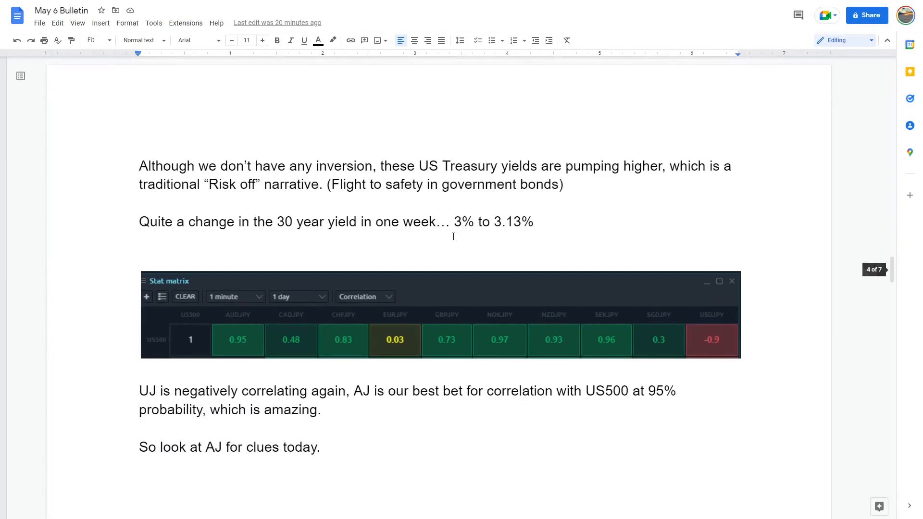
scroll(down, 3)
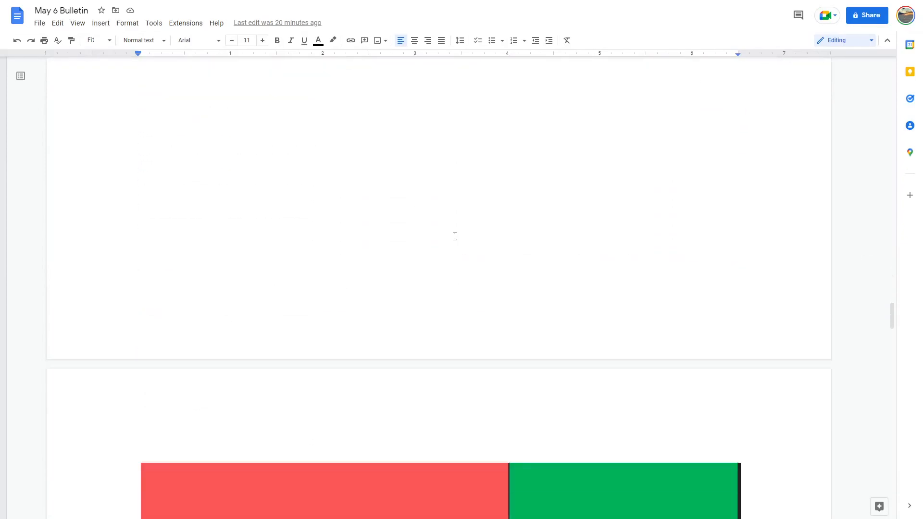
scroll(down, 3)
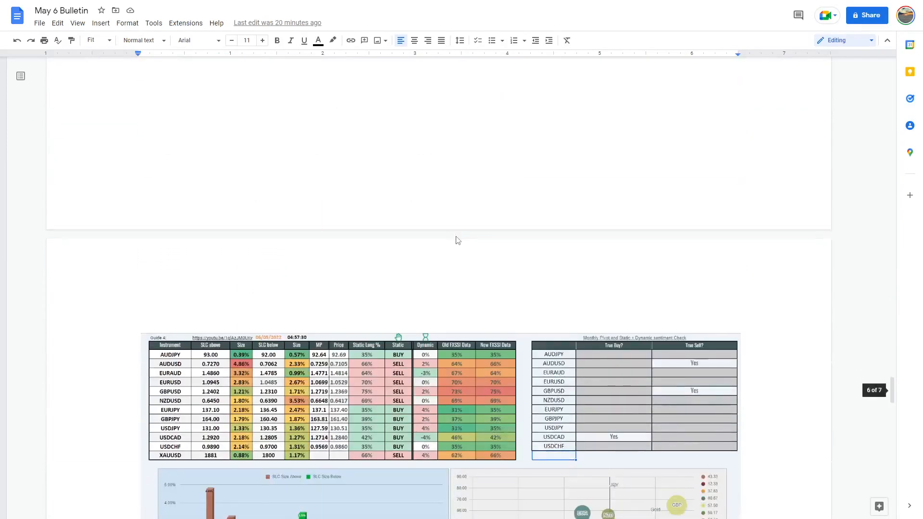